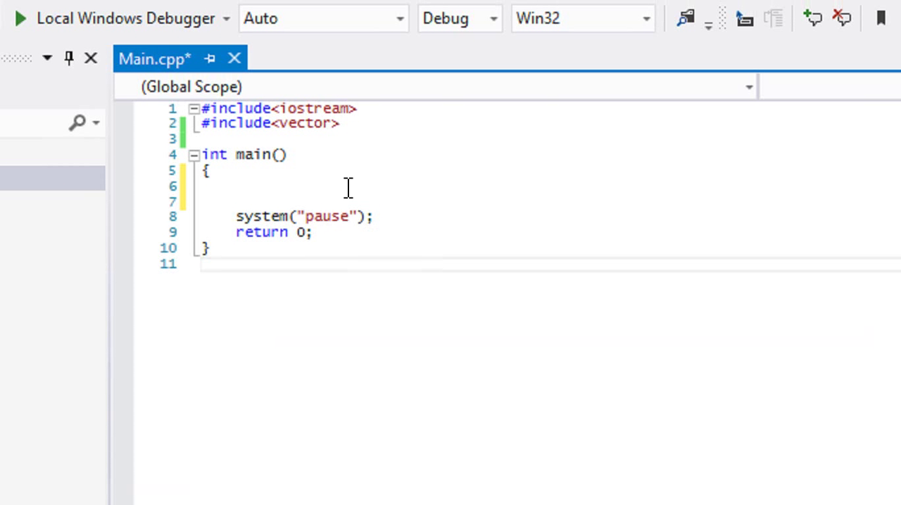
{"action": "mouse_move", "coordinate": [352, 189]}
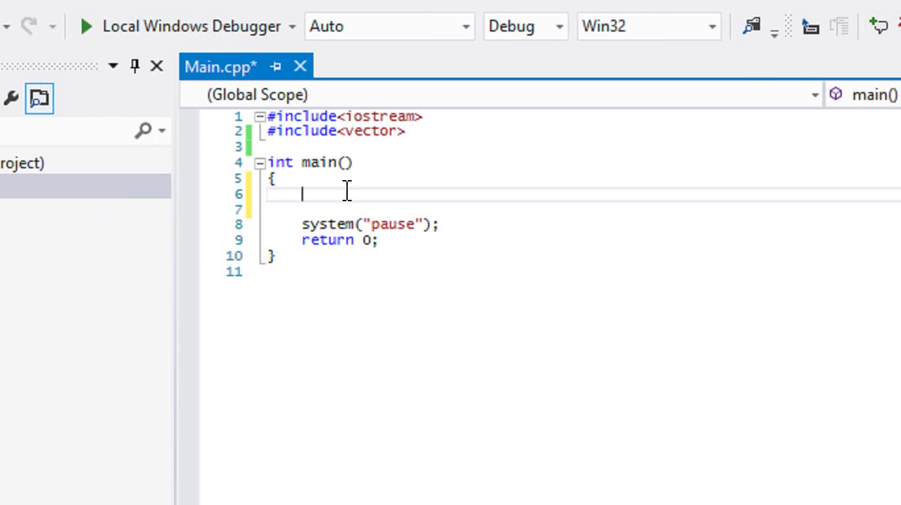
{"action": "mouse_move", "coordinate": [354, 163]}
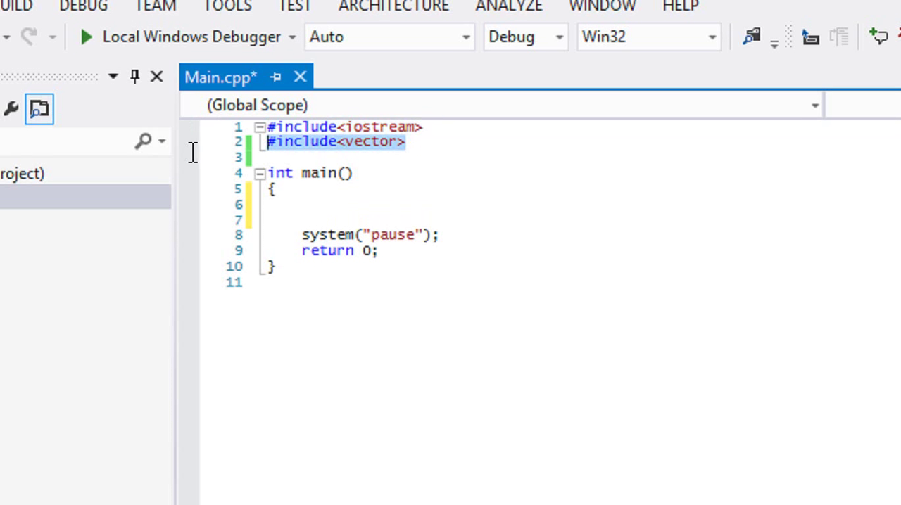
{"action": "mouse_move", "coordinate": [369, 162]}
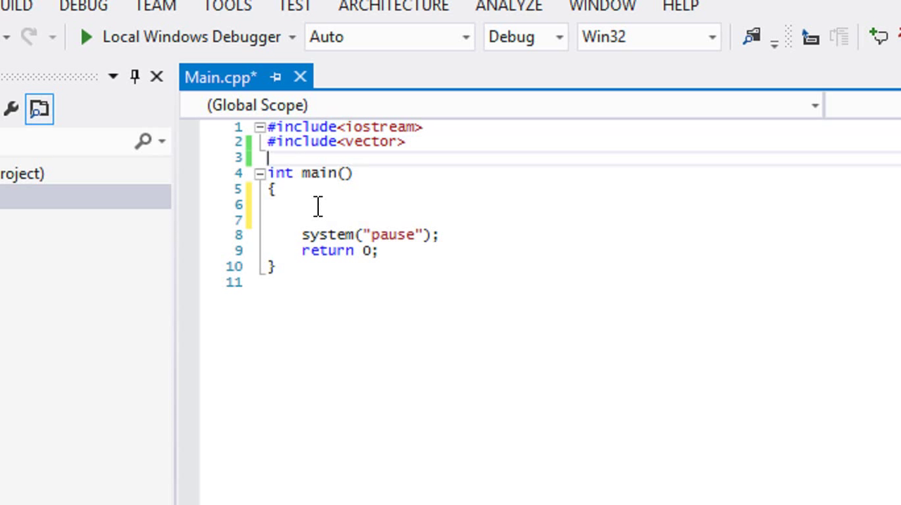
Declare std::vector<int> numbers inside main.
{"action": "type", "text": "std::"}
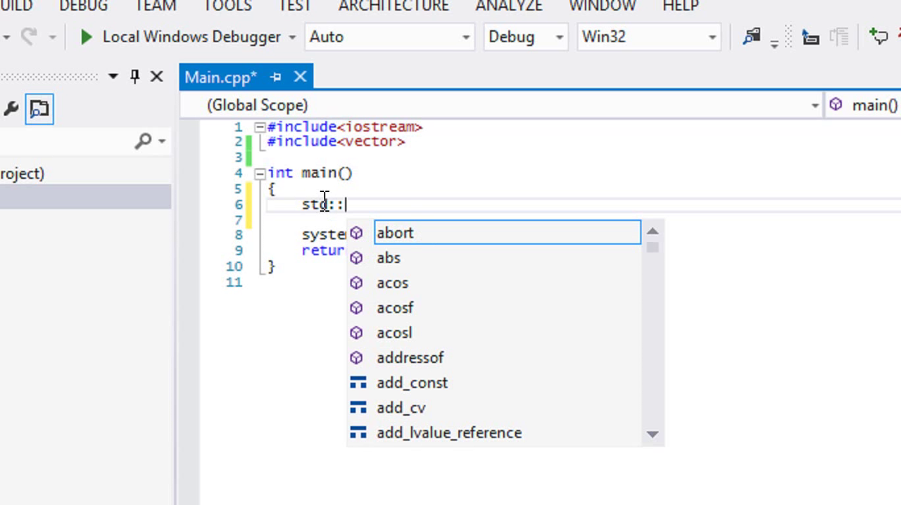
{"action": "key", "text": "Escape"}
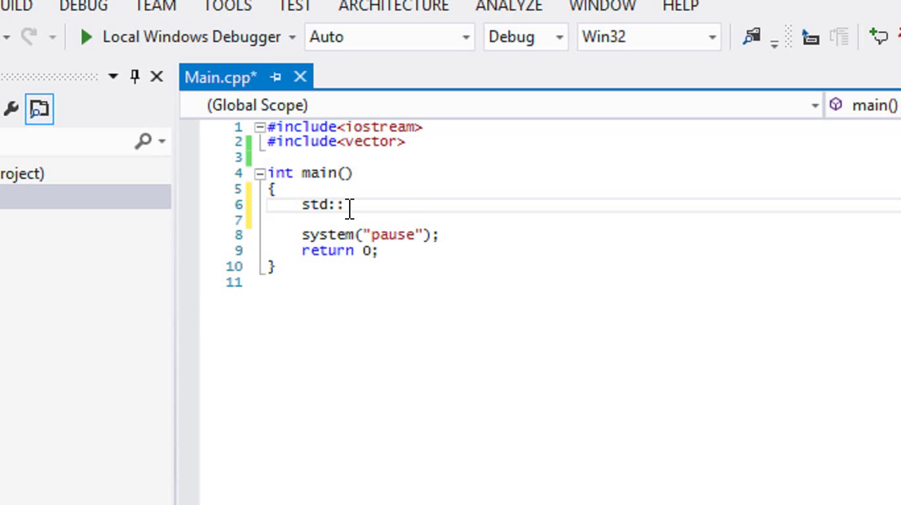
{"action": "mouse_move", "coordinate": [355, 205]}
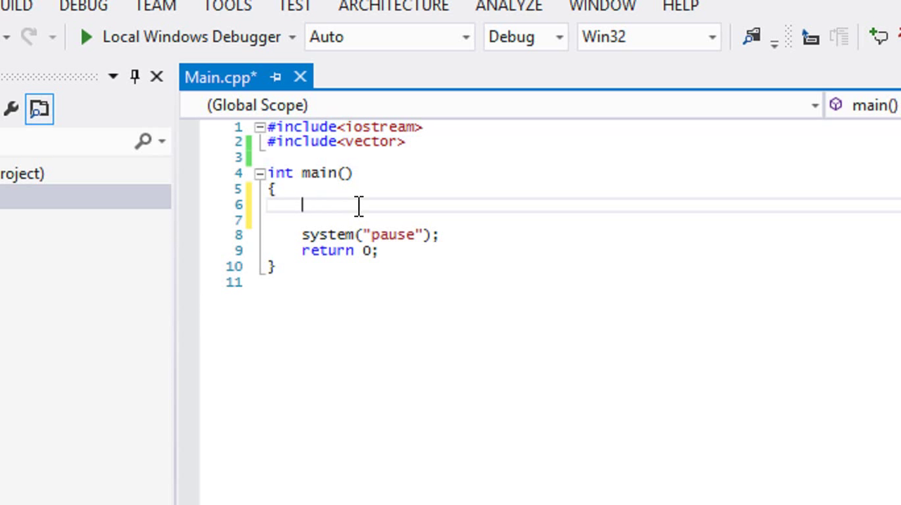
{"action": "type", "text": "std::"}
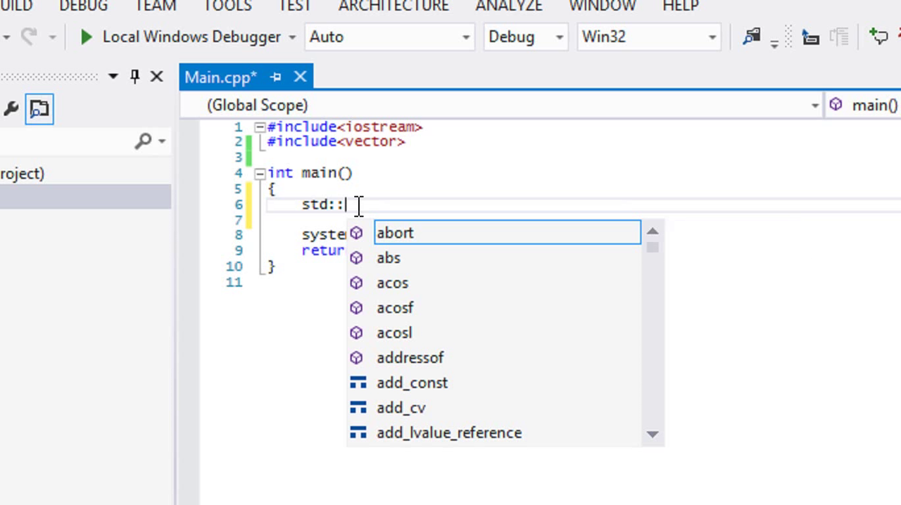
{"action": "type", "text": "vector<"}
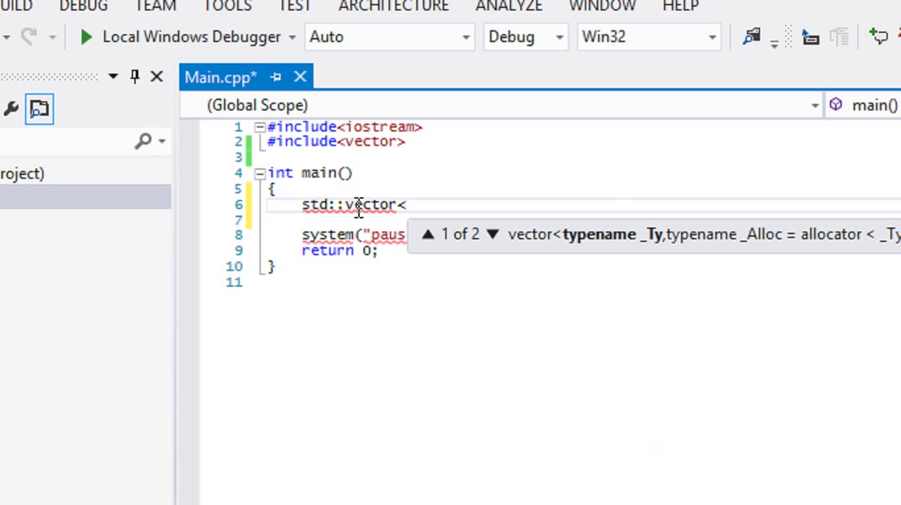
{"action": "type", "text": "int>"}
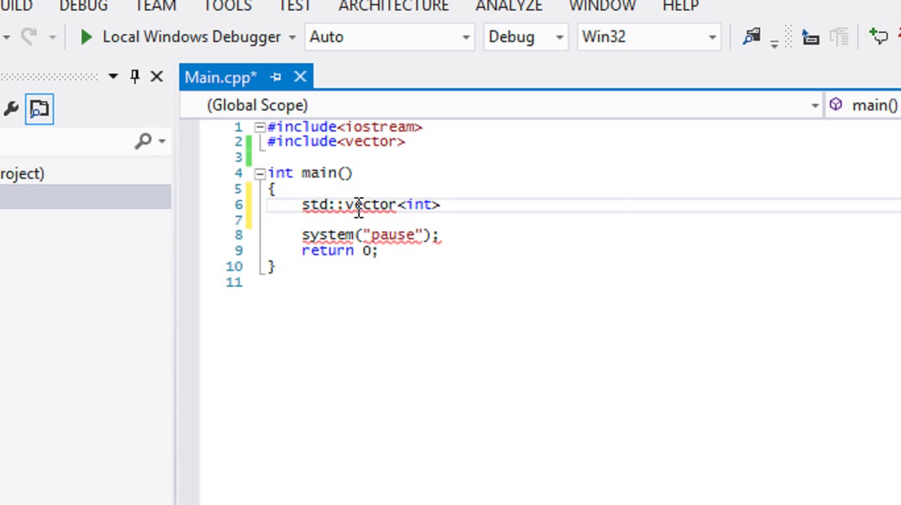
{"action": "type", "text": "numbers;"}
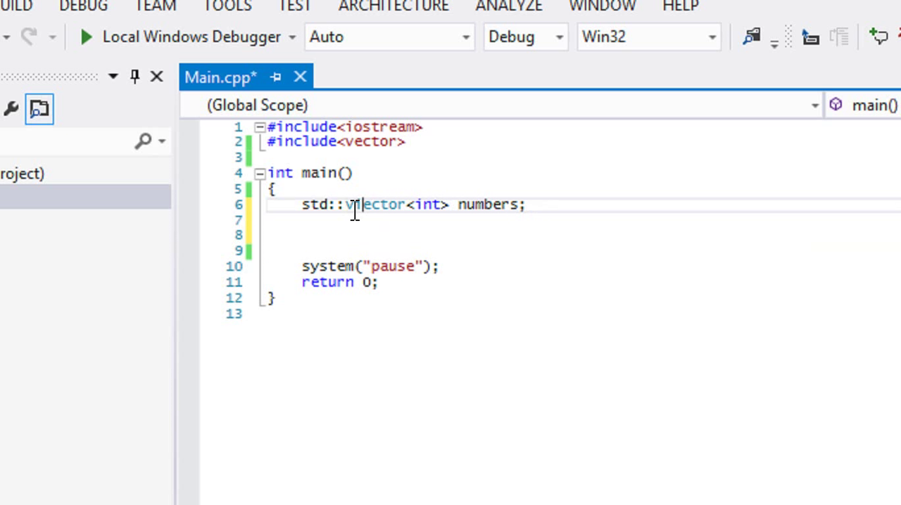
Declare int tempArray[16] below the vector and save Main.cpp.
{"action": "type", "text": "int"}
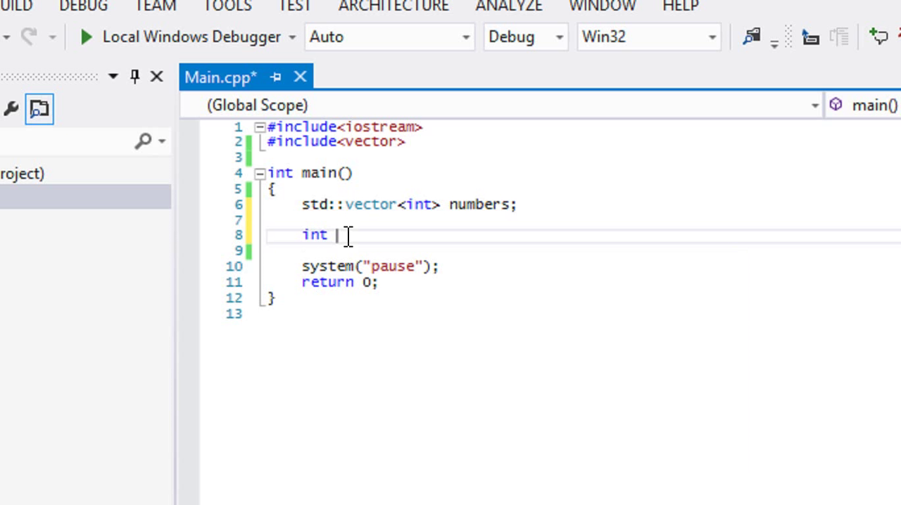
{"action": "type", "text": "tempArra"}
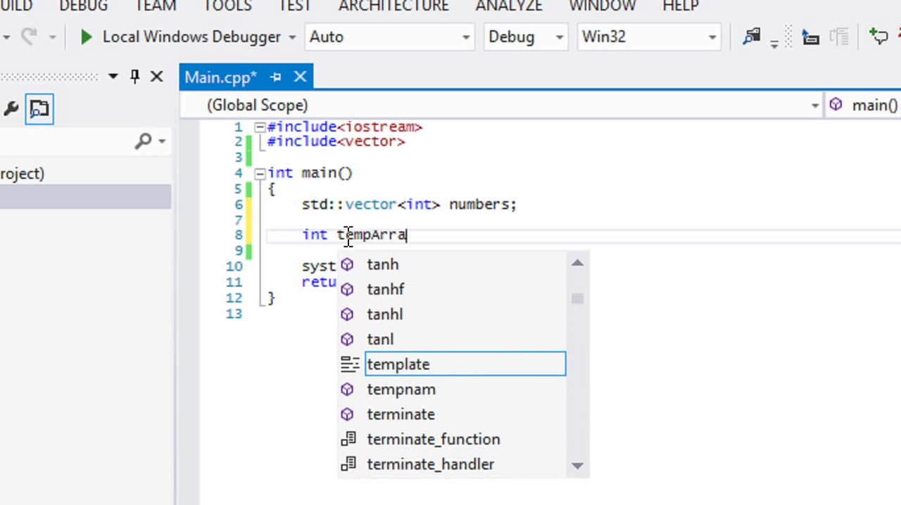
{"action": "type", "text": "y["}
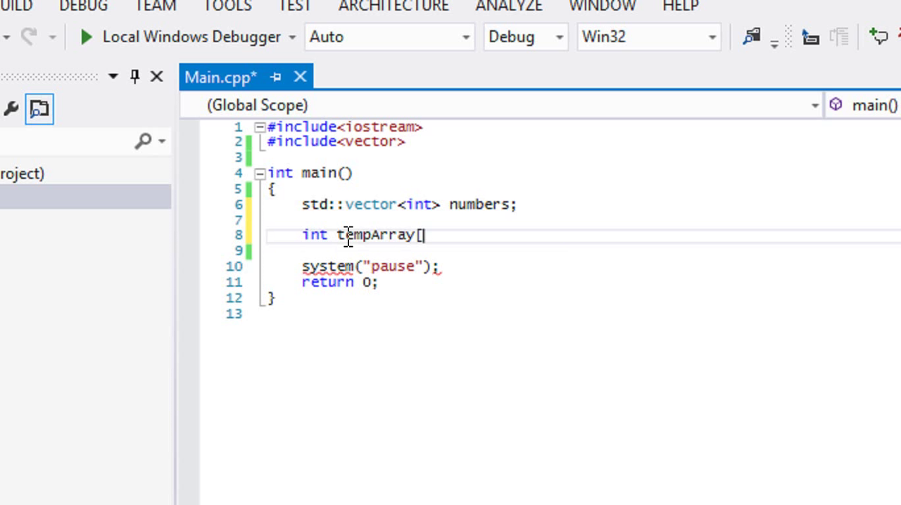
{"action": "type", "text": "16];"}
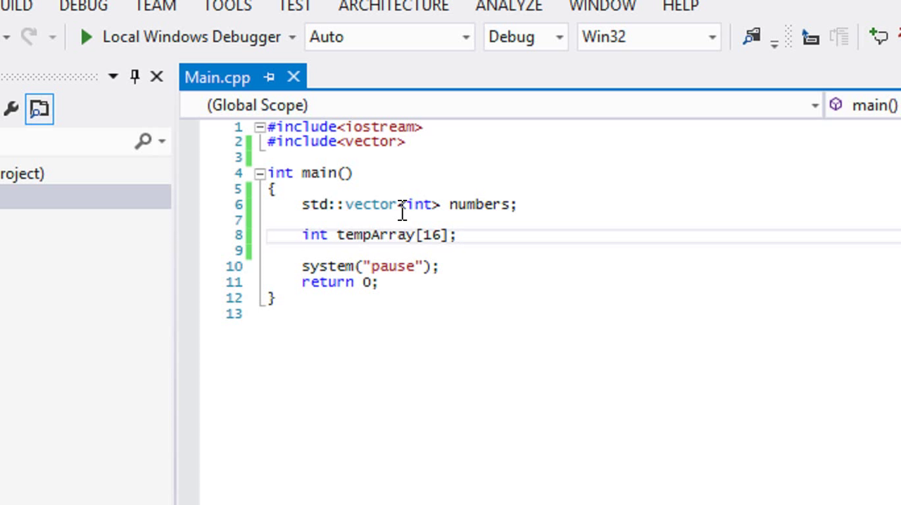
{"action": "mouse_move", "coordinate": [450, 214]}
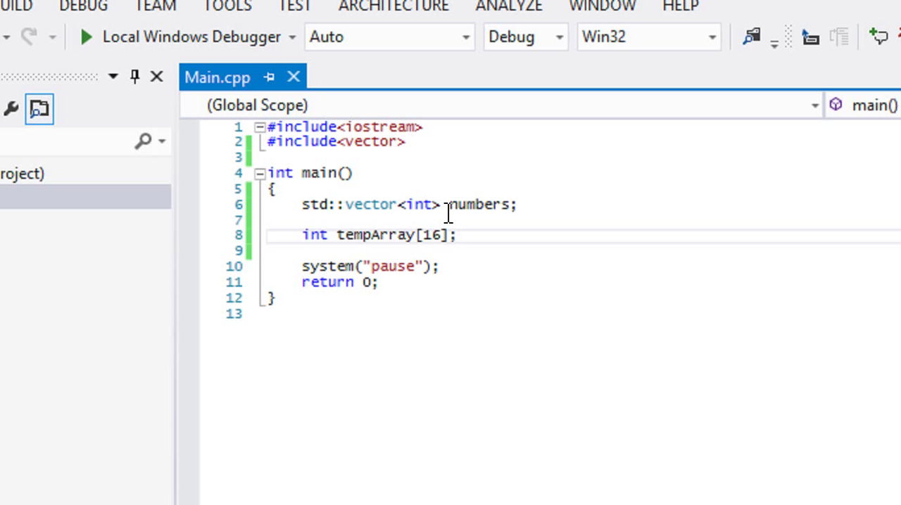
{"action": "mouse_move", "coordinate": [420, 204]}
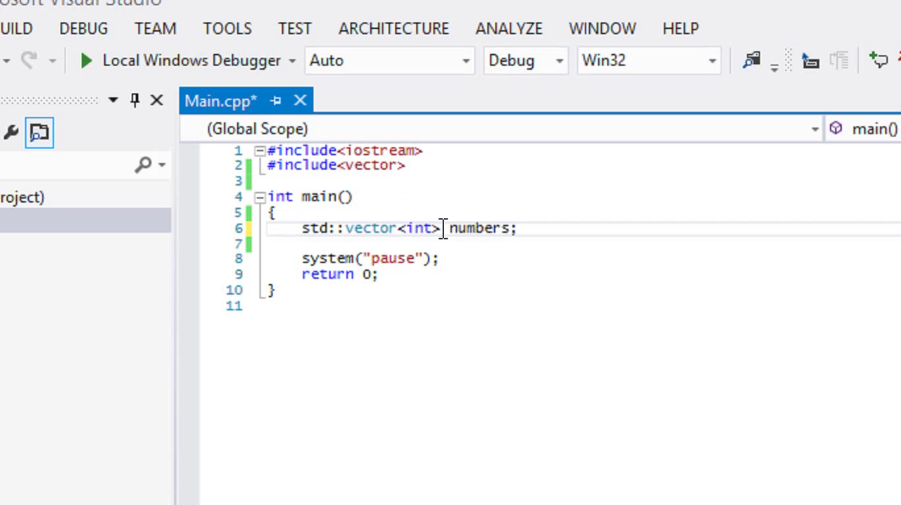
Remove the tempArray line and make room below the vector declaration.
{"action": "double_click", "coordinate": [418, 228]}
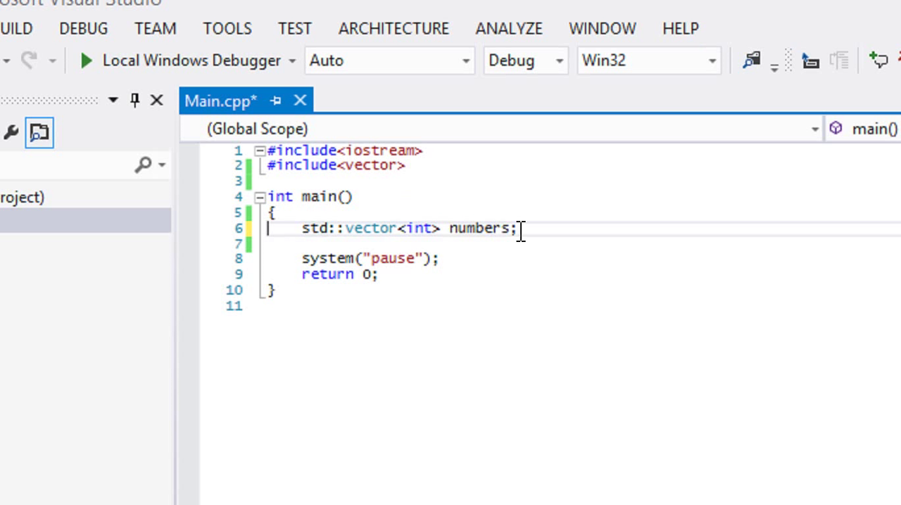
{"action": "left_click", "coordinate": [518, 228]}
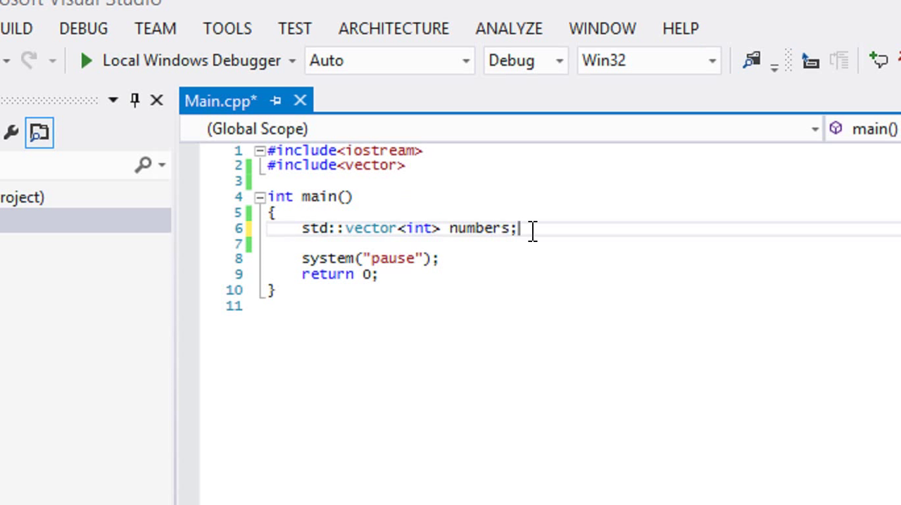
{"action": "key", "text": "Enter"}
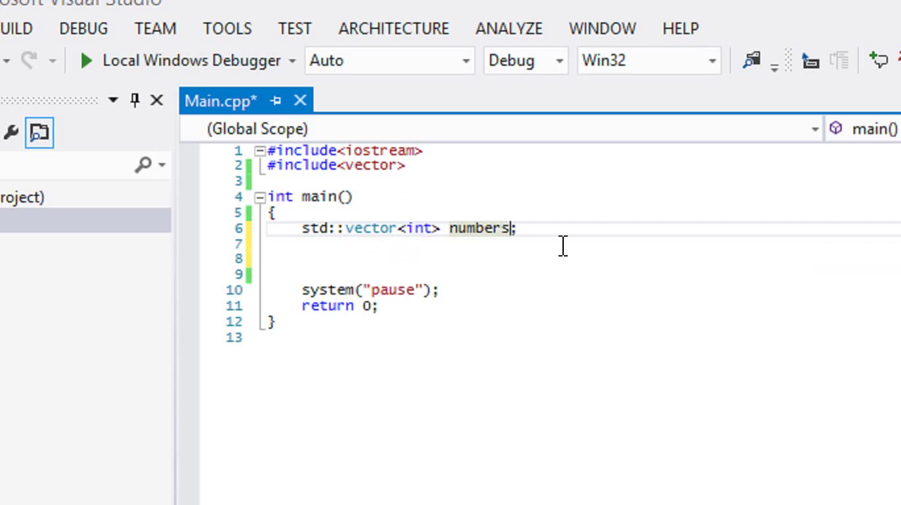
{"action": "mouse_move", "coordinate": [487, 242]}
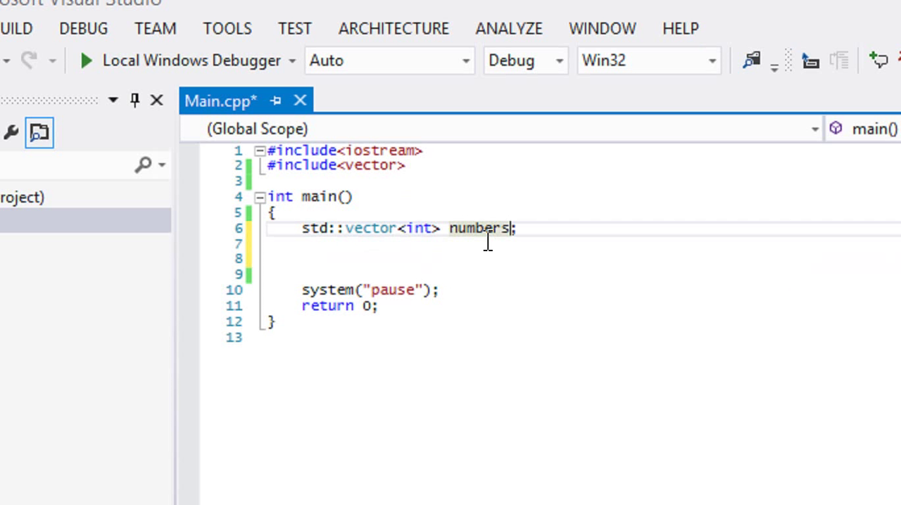
{"action": "type", "text": ";"}
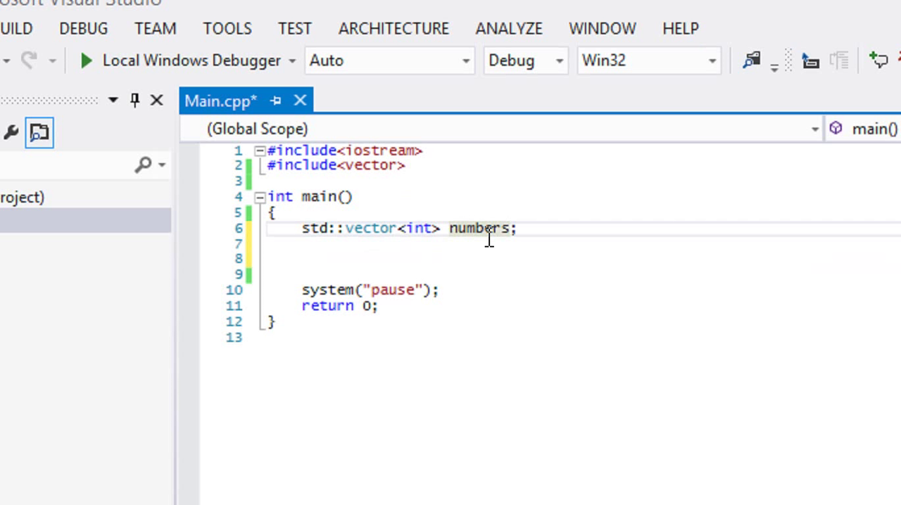
{"action": "mouse_move", "coordinate": [479, 228]}
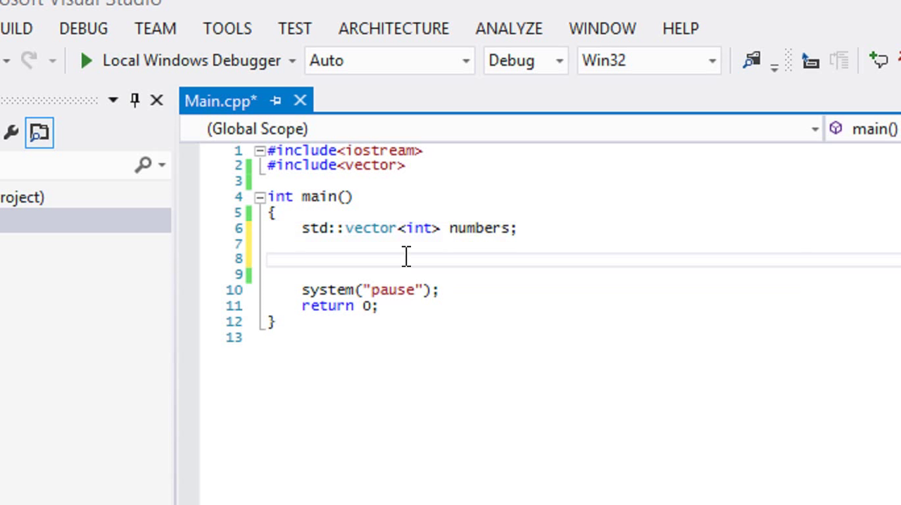
Add a numbers.push_back(20) call.
{"action": "type", "text": "numbers.push_back("}
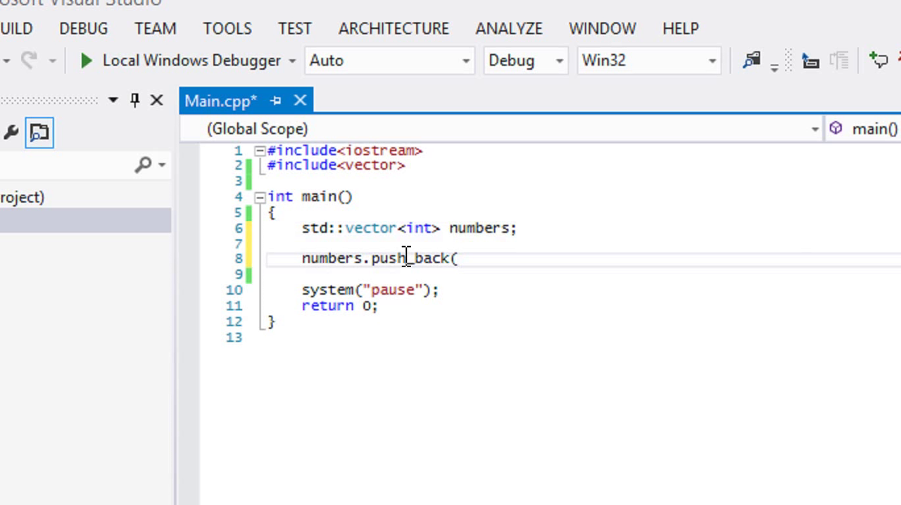
{"action": "key", "text": "Backspace"}
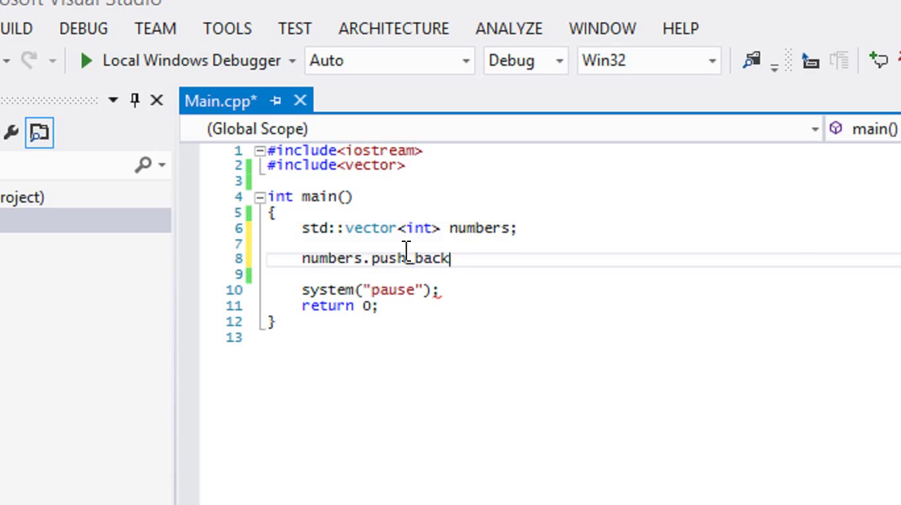
{"action": "type", "text": "("}
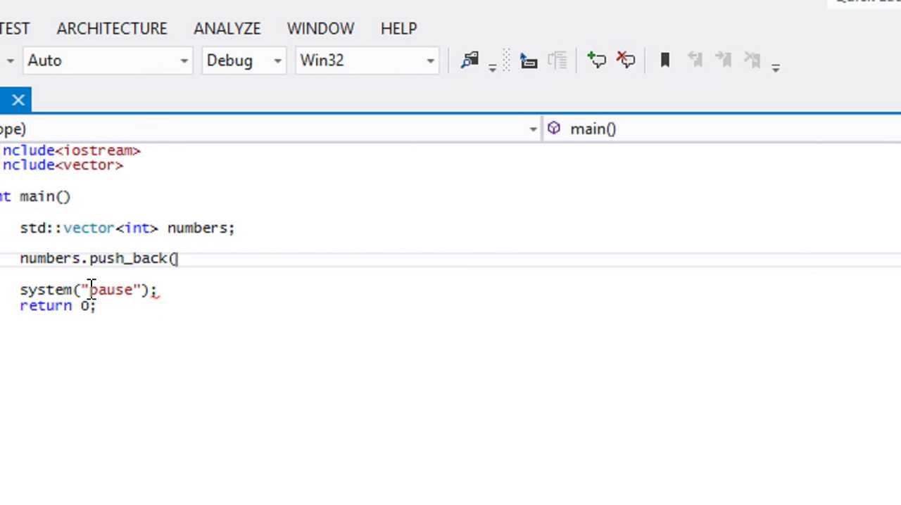
{"action": "type", "text": "2"}
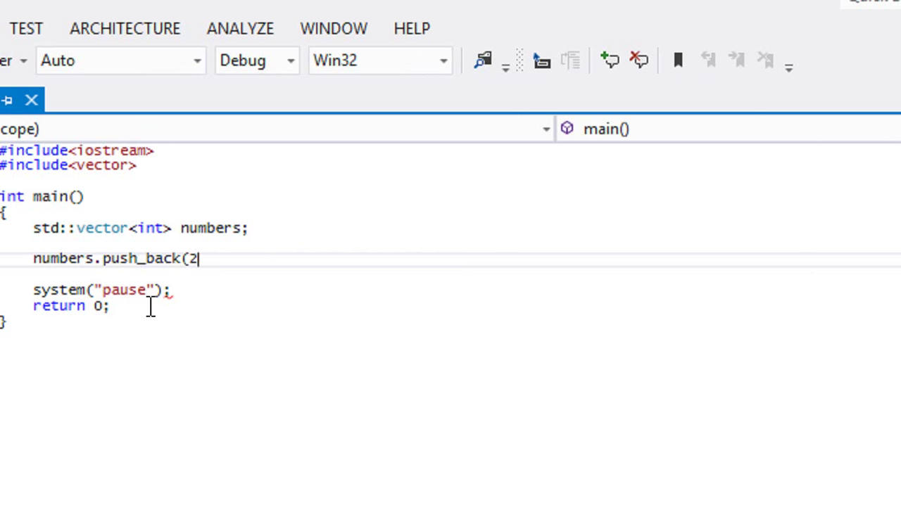
{"action": "type", "text": "0);"}
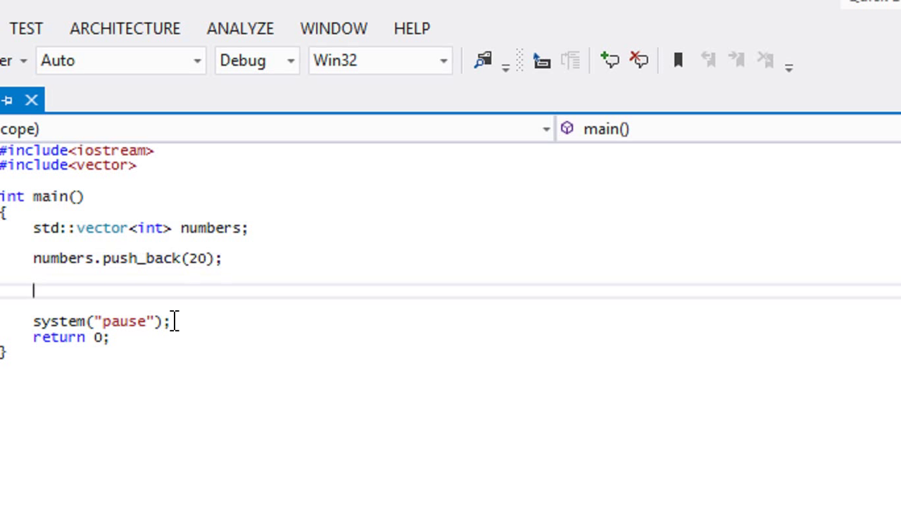
Start an array declaration int tempArray[1] = { 20, below push_back(20).
{"action": "type", "text": "int"}
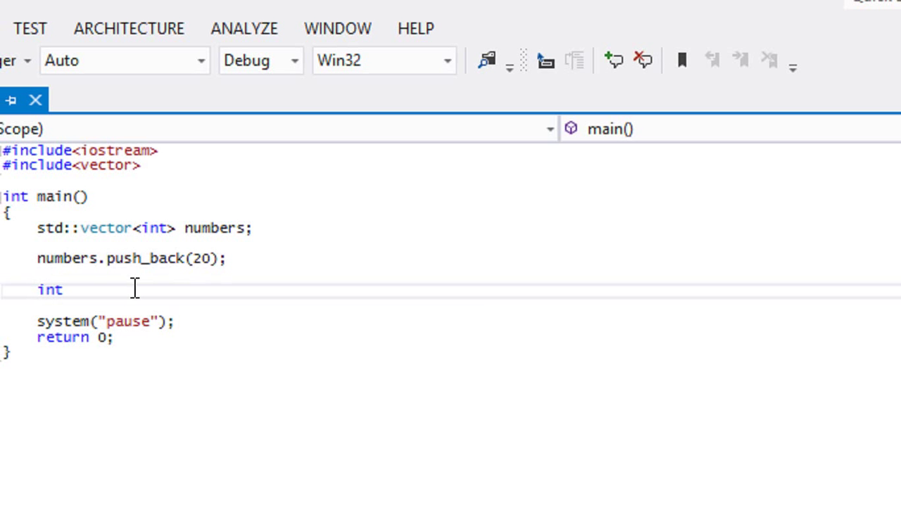
{"action": "type", "text": "temparr"}
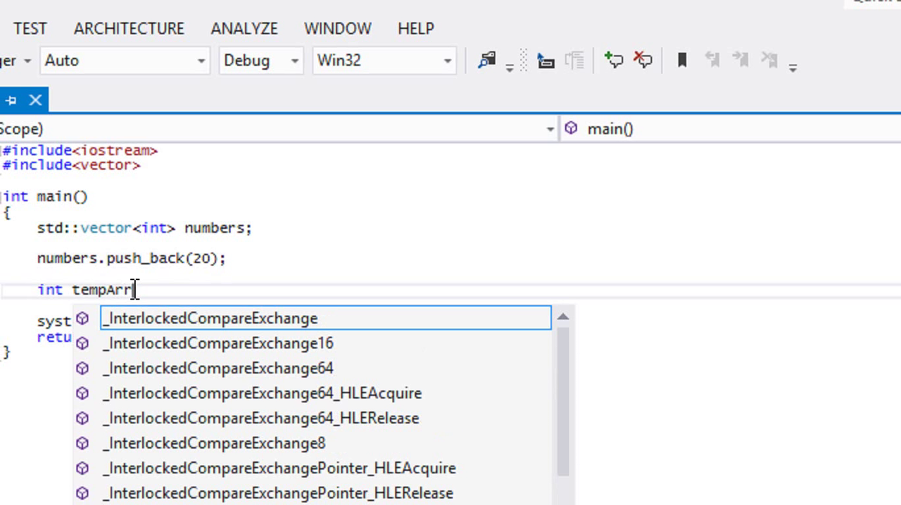
{"action": "type", "text": "ay[0]"}
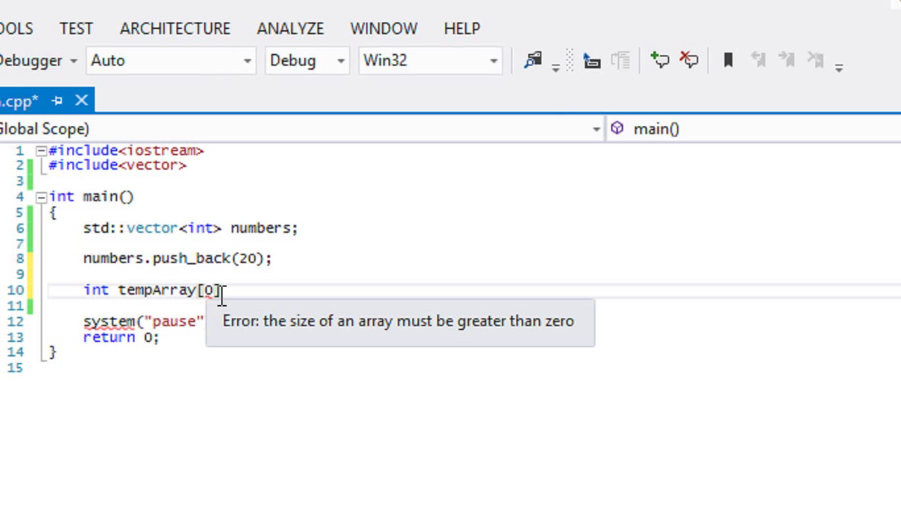
{"action": "key", "text": "Backspace"}
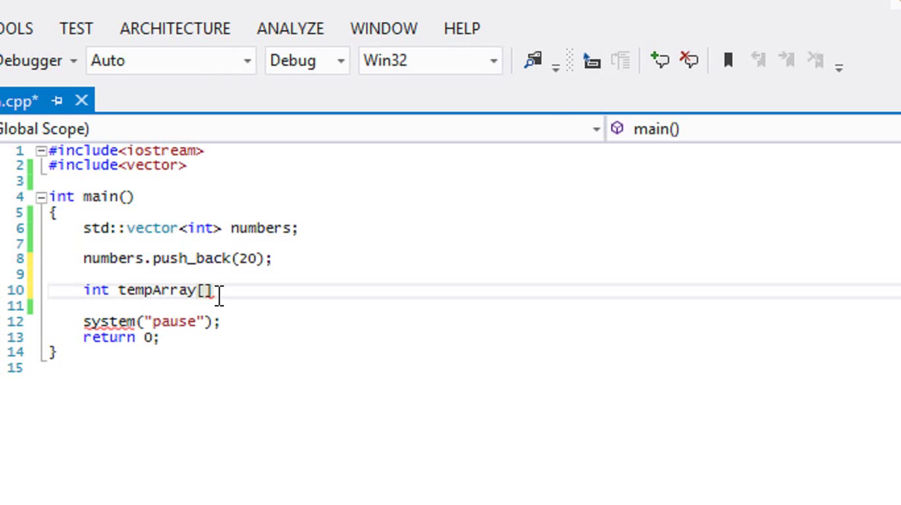
{"action": "type", "text": "1"}
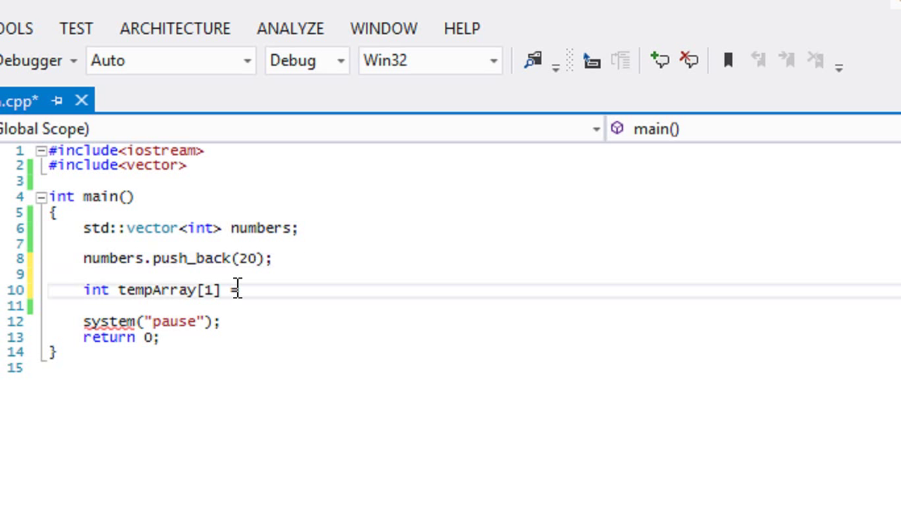
{"action": "type", "text": "{"}
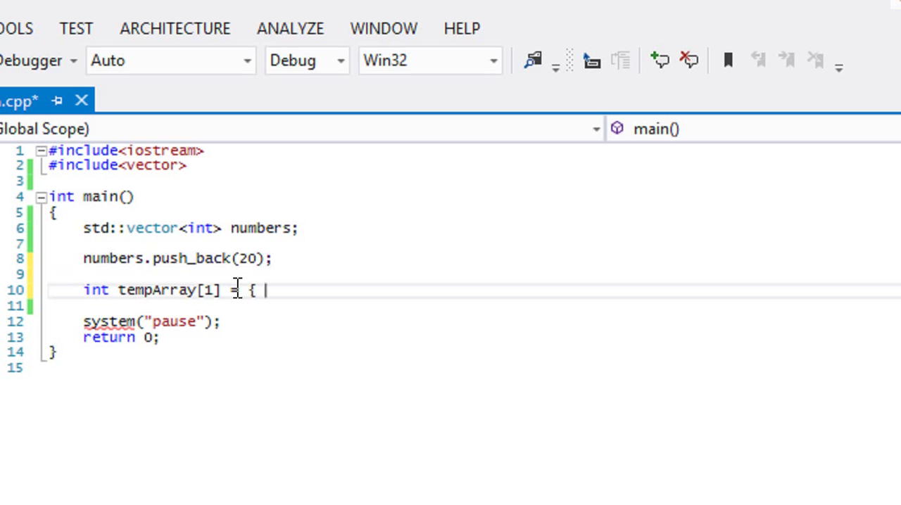
{"action": "type", "text": "20,"}
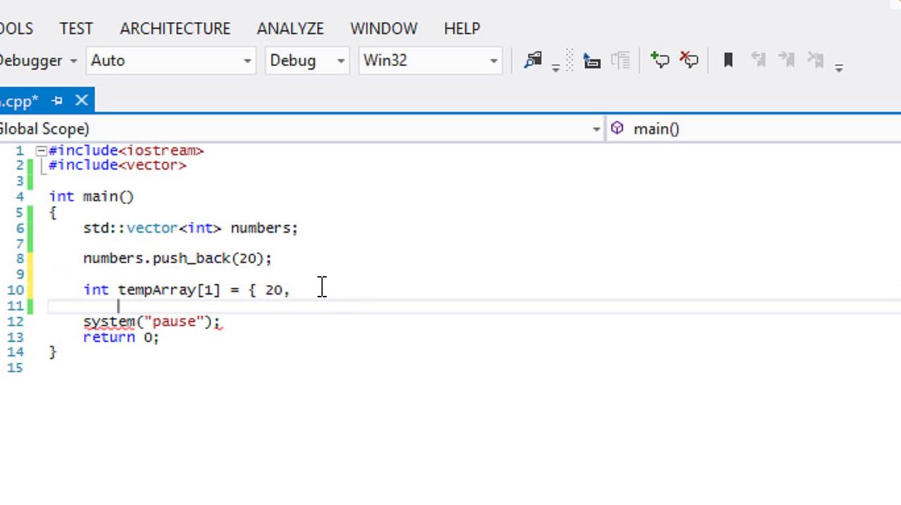
{"action": "key", "text": "enter"}
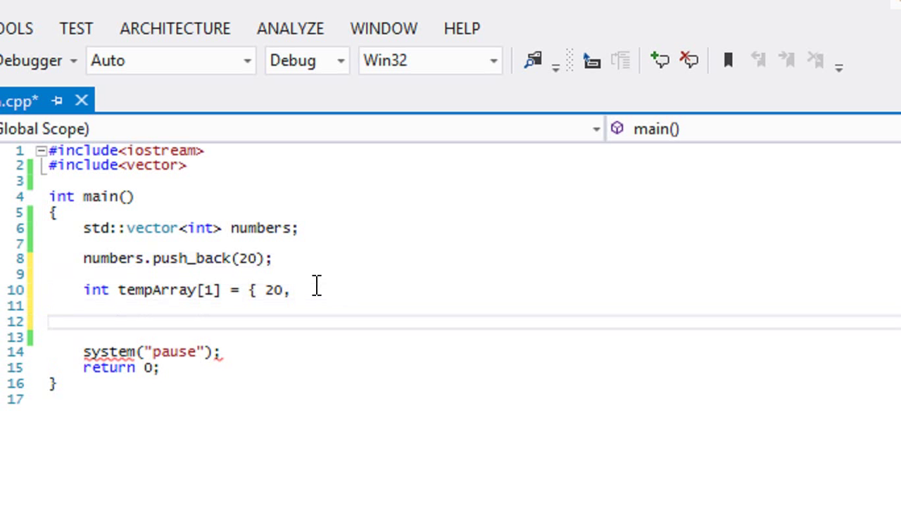
Replace the array line with numbers.push_back(10).
{"action": "type", "text": "numbers.push_back"}
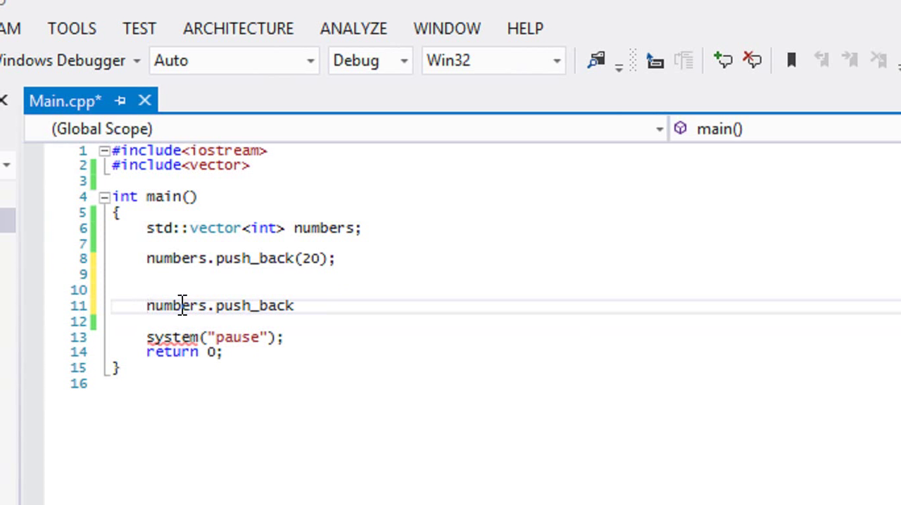
{"action": "type", "text": "u"}
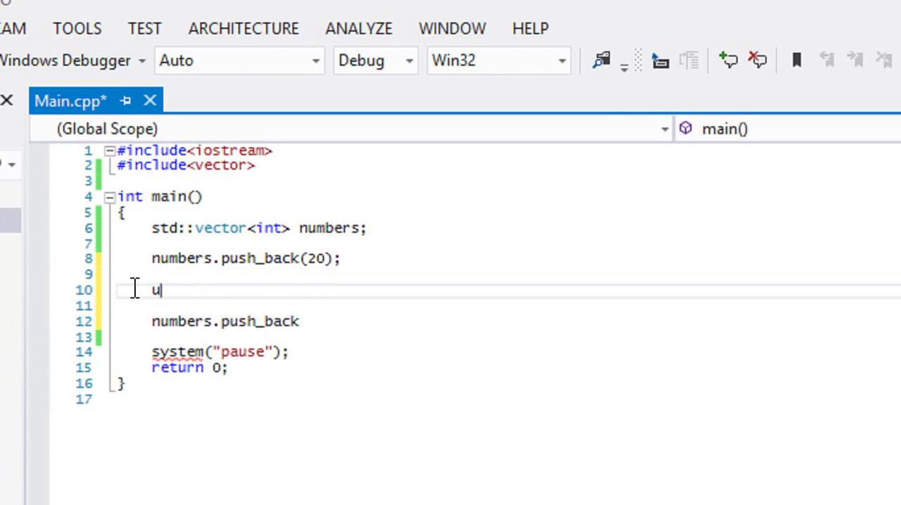
{"action": "type", "text": "numbers[1"}
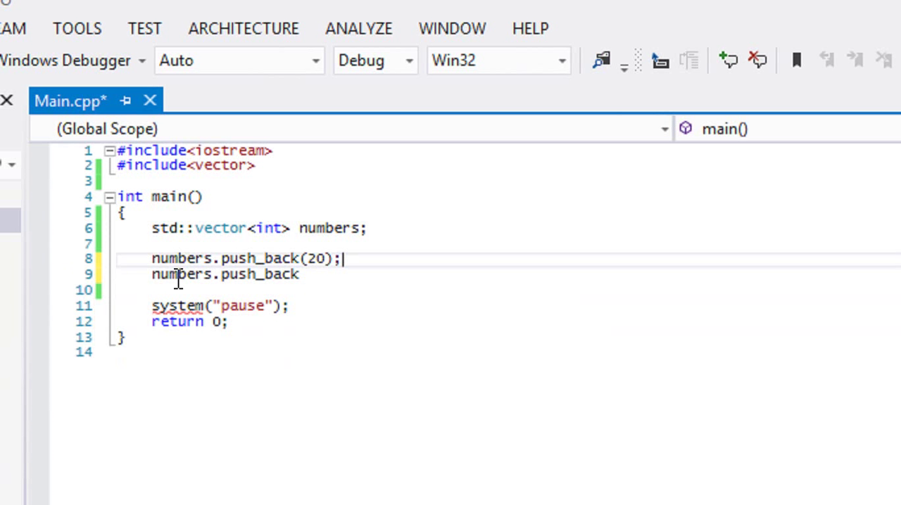
{"action": "type", "text": "("}
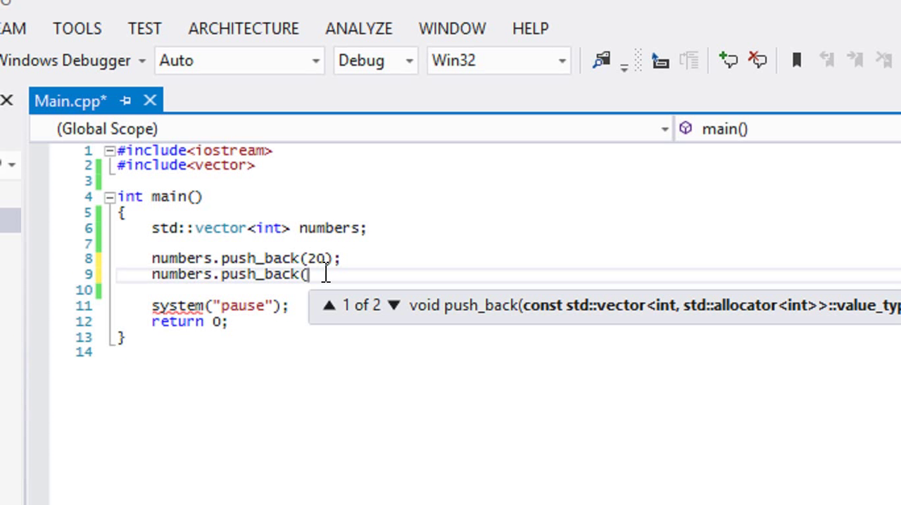
{"action": "type", "text": "10"}
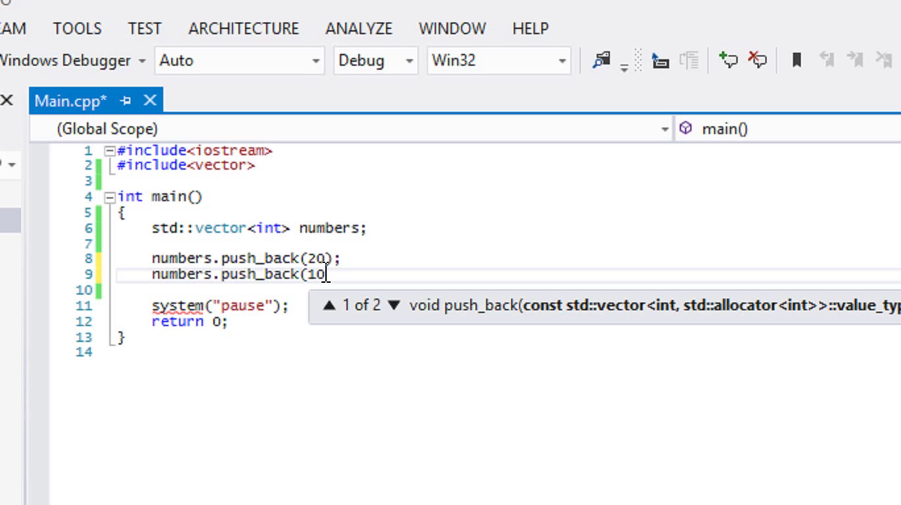
{"action": "type", "text": ")"}
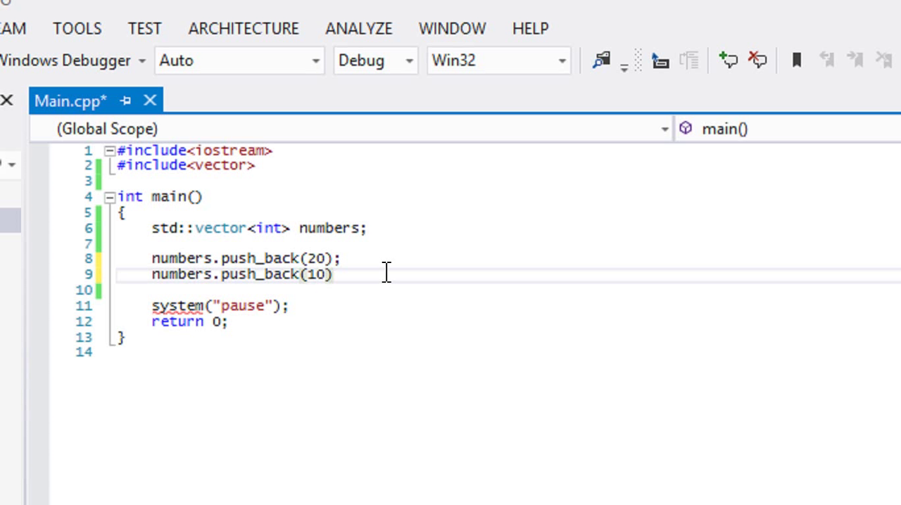
Add numbers[0] = 20; and numbers[1] = 10; assignments, then start replacing them.
{"action": "type", "text": "numbers[0] = 20;"}
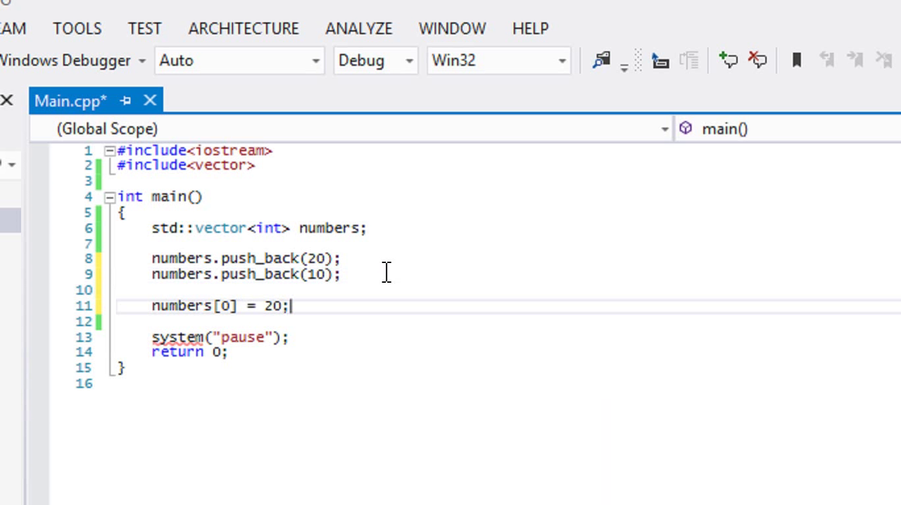
{"action": "type", "text": "numbers[1]"}
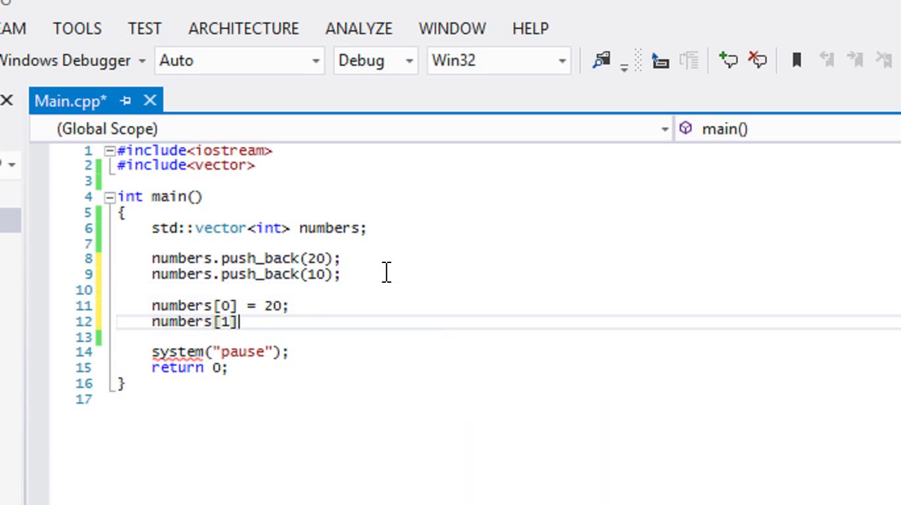
{"action": "type", "text": "= 10;"}
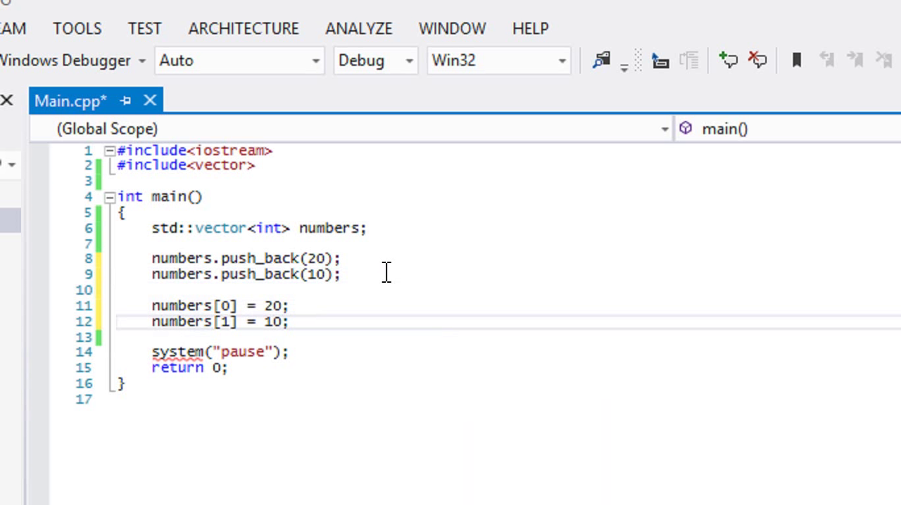
{"action": "mouse_move", "coordinate": [296, 341]}
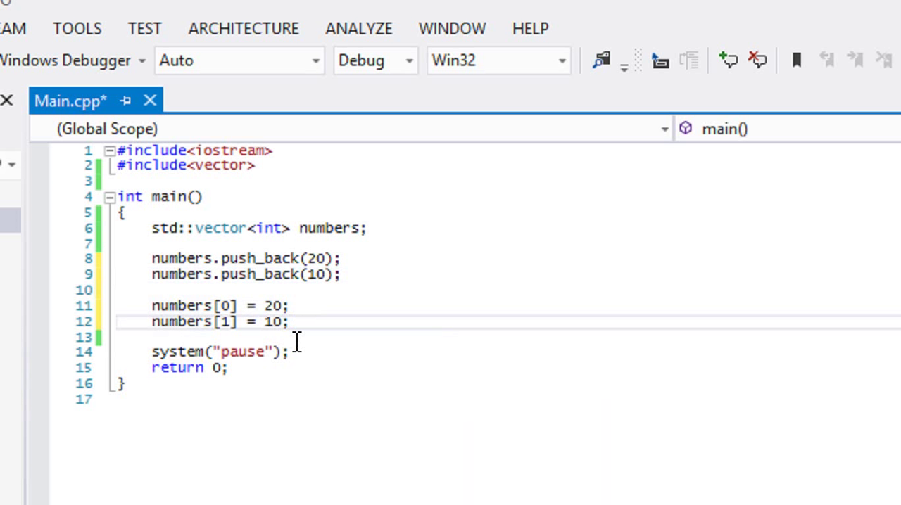
{"action": "left_click", "coordinate": [292, 322]}
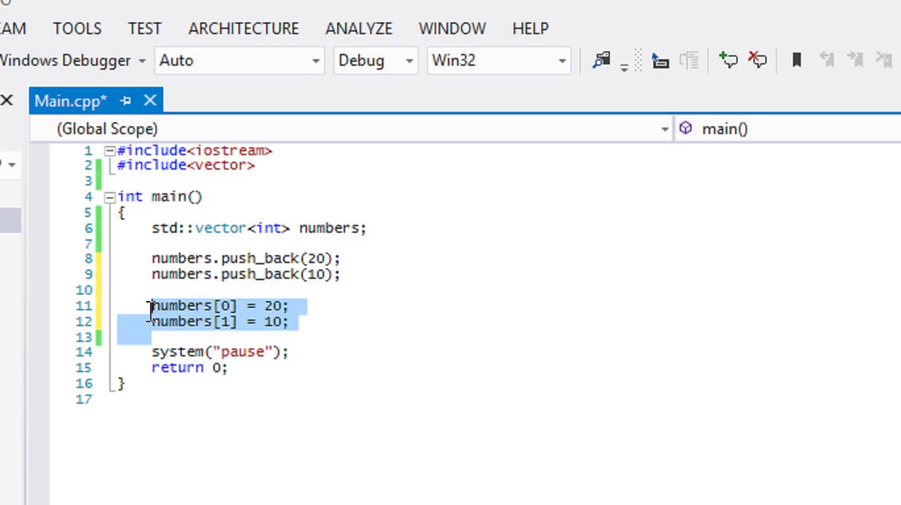
{"action": "type", "text": "std::c"}
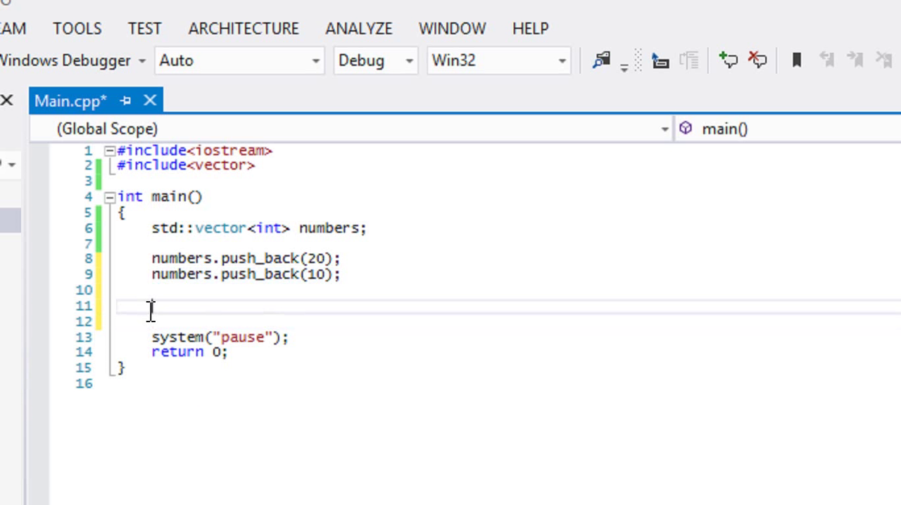
Write std::cout << numbers[0] << std::endl; and run it so the console prints 20.
{"action": "type", "text": "std::cout <<"}
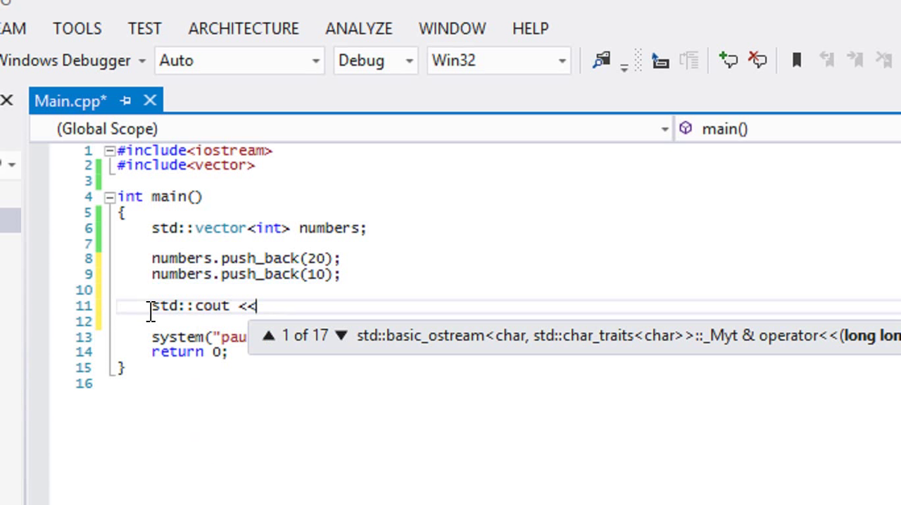
{"action": "type", "text": "numbers"}
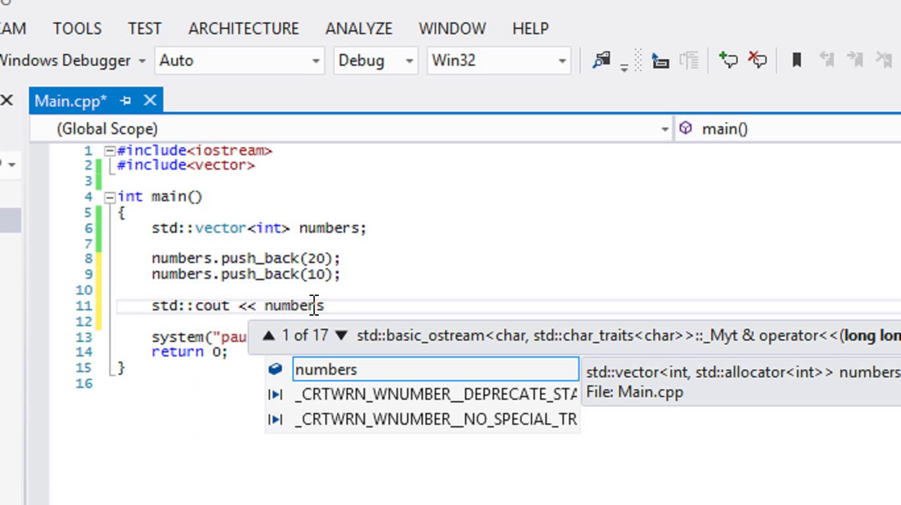
{"action": "type", "text": "[0"}
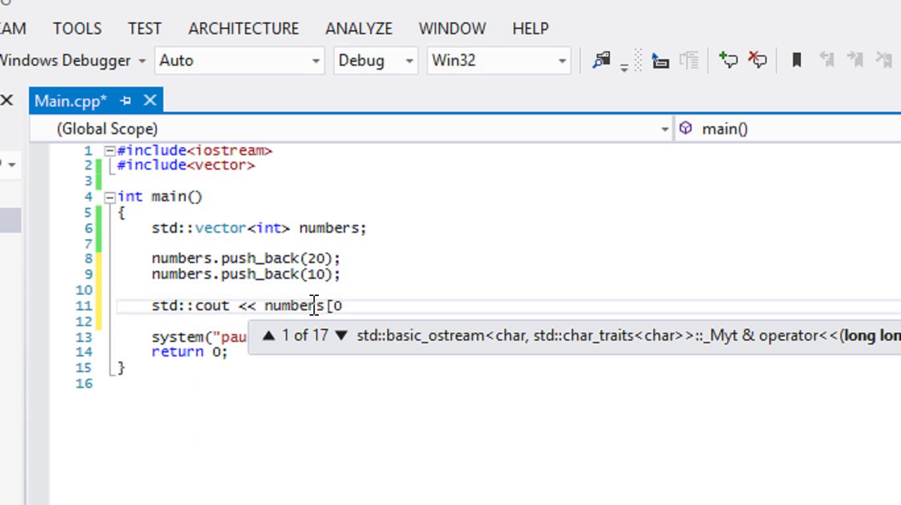
{"action": "type", "text": "] << st"}
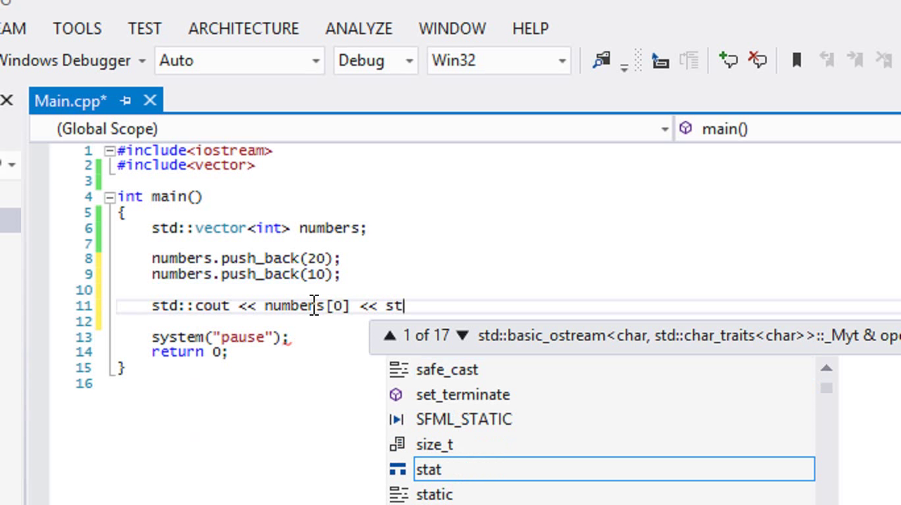
{"action": "type", "text": "d::endl;"}
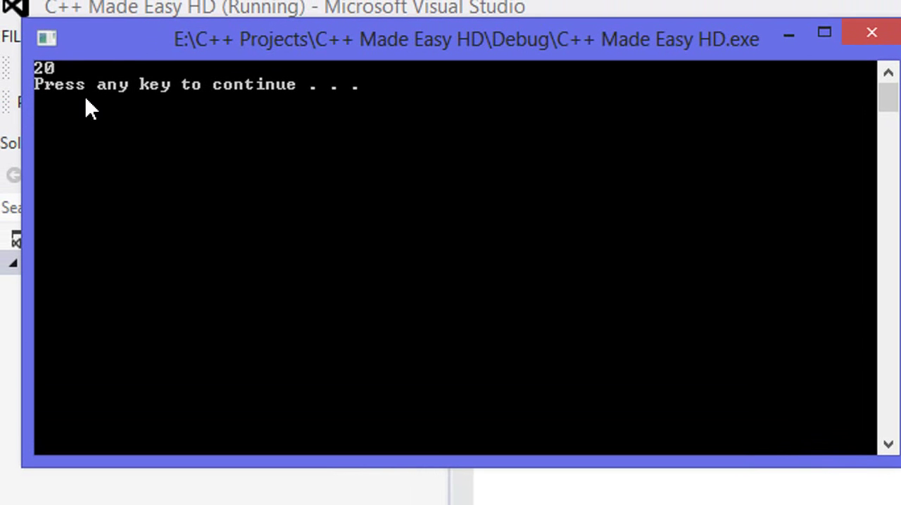
Close the console and return to the numbers[0] output line.
{"action": "key", "text": "enter"}
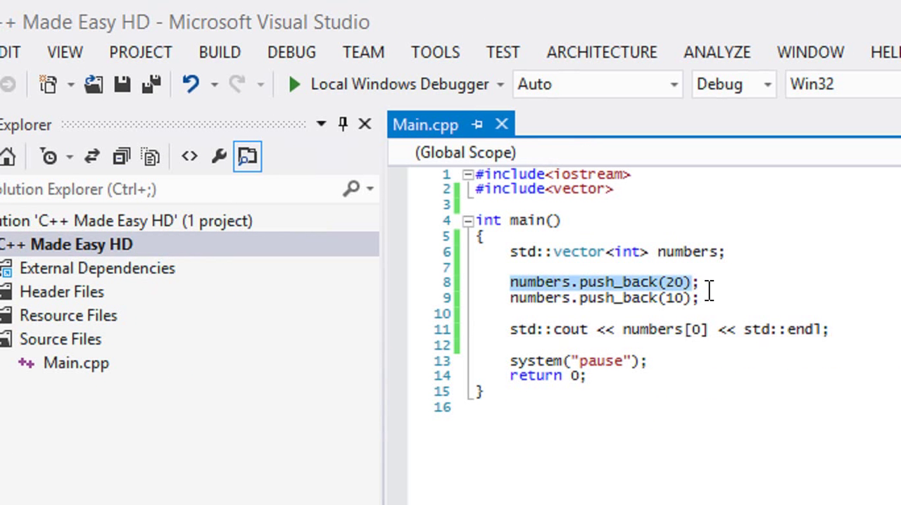
{"action": "left_click", "coordinate": [710, 298]}
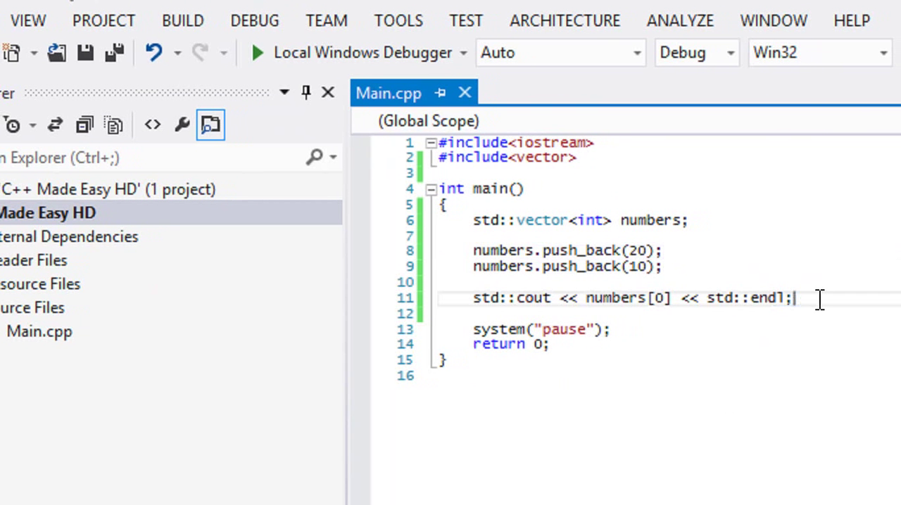
{"action": "left_click", "coordinate": [673, 299]}
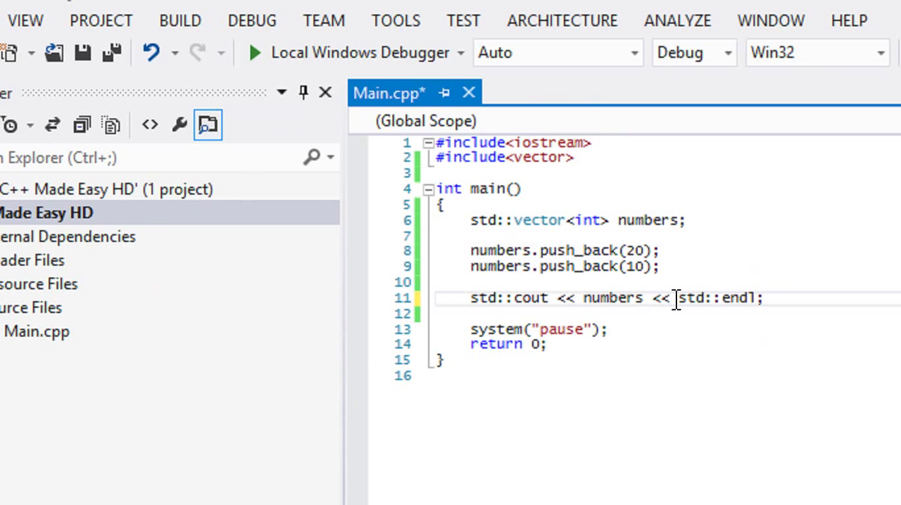
{"action": "left_click", "coordinate": [645, 299]}
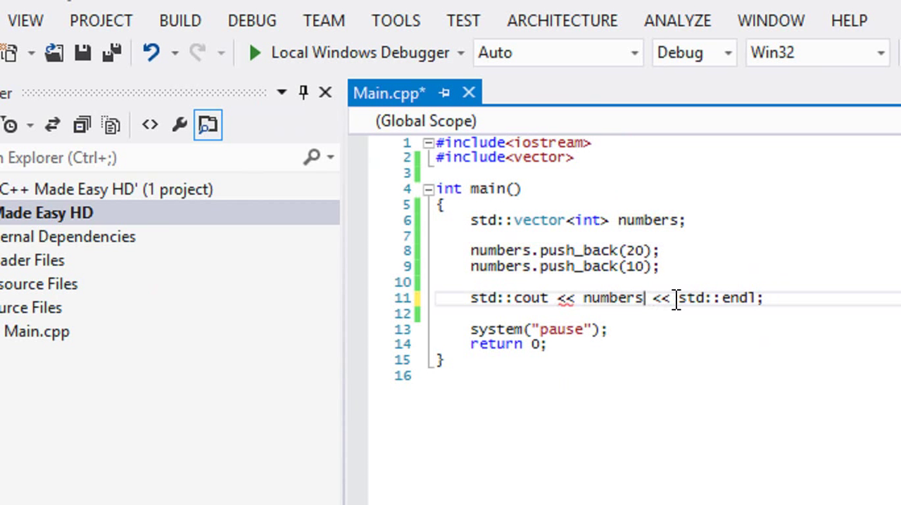
Try numbers.at(0) in the cout line, then strip it back to plain numbers.
{"action": "type", "text": ".at"}
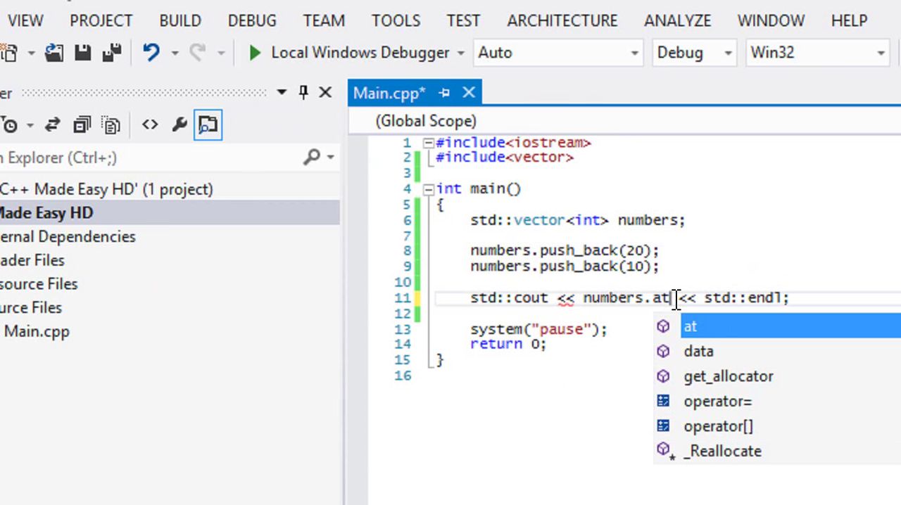
{"action": "type", "text": "(1"}
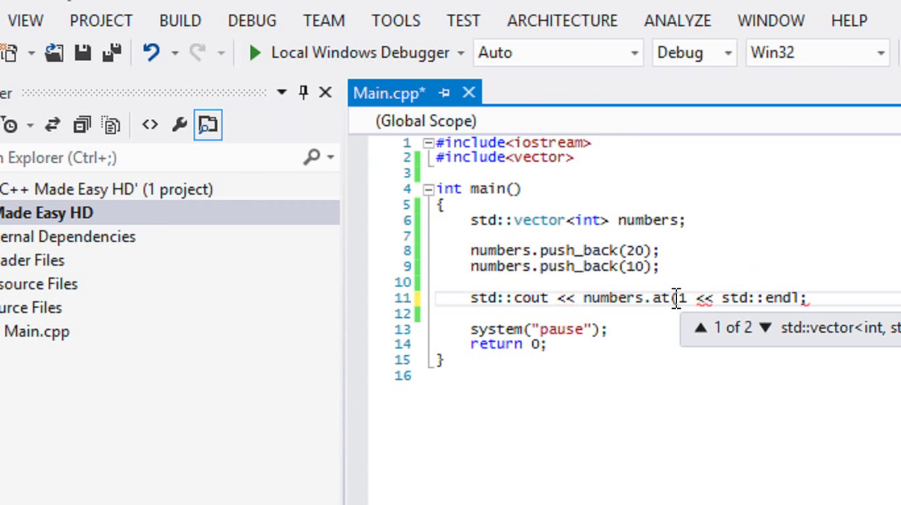
{"action": "type", "text": "0)"}
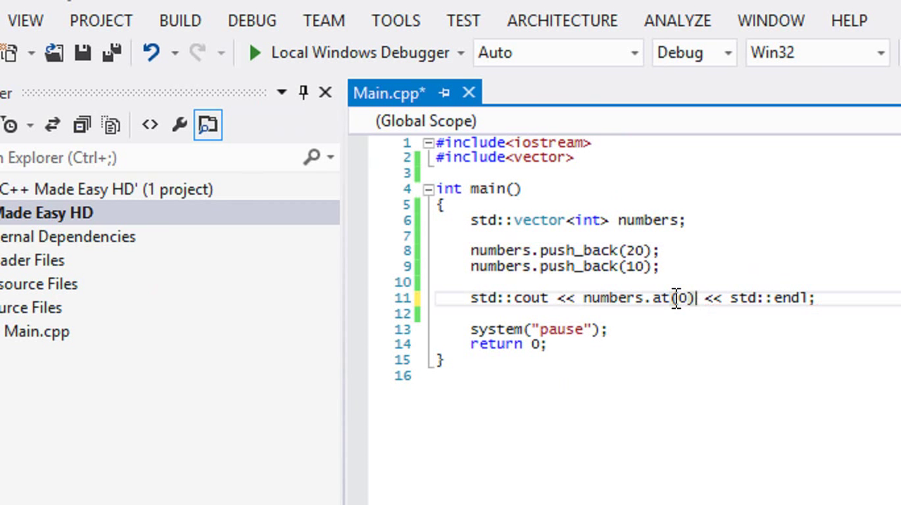
{"action": "key", "text": "Backspace"}
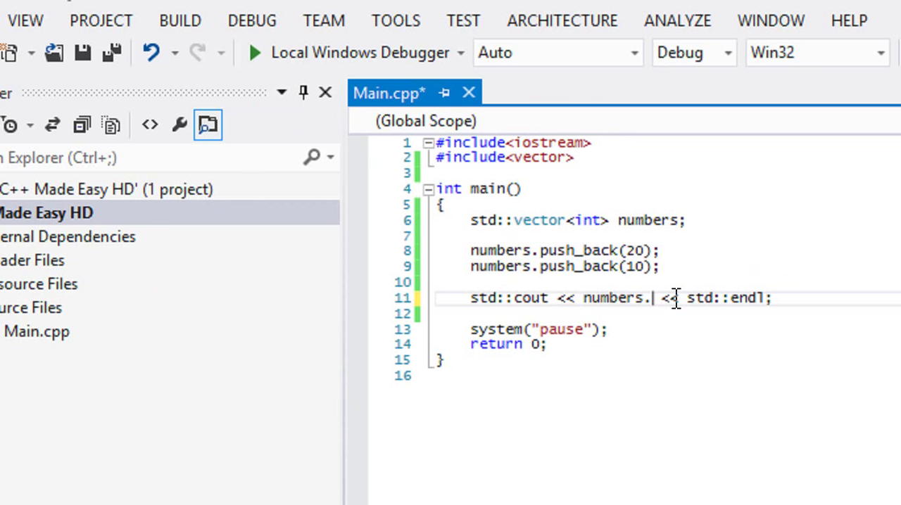
{"action": "key", "text": "Backspace"}
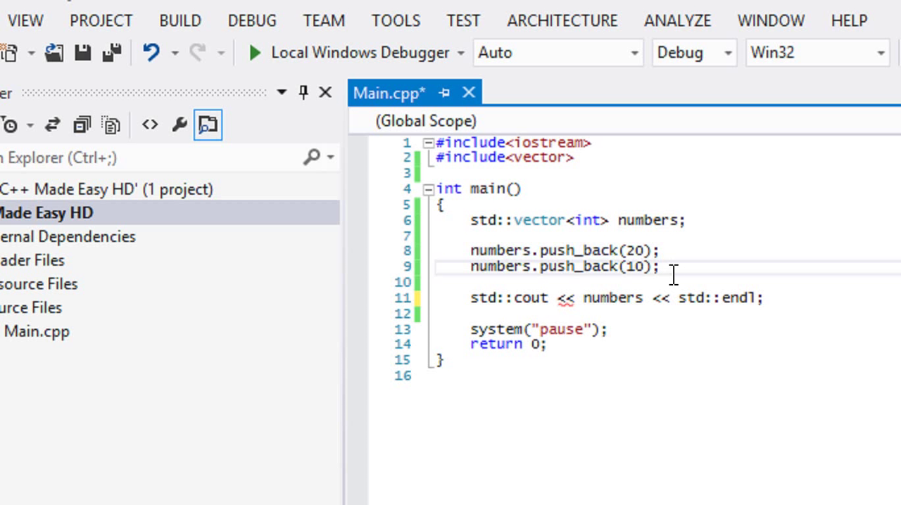
Add numbers[0] = 15; below the second push_back.
{"action": "key", "text": "Enter"}
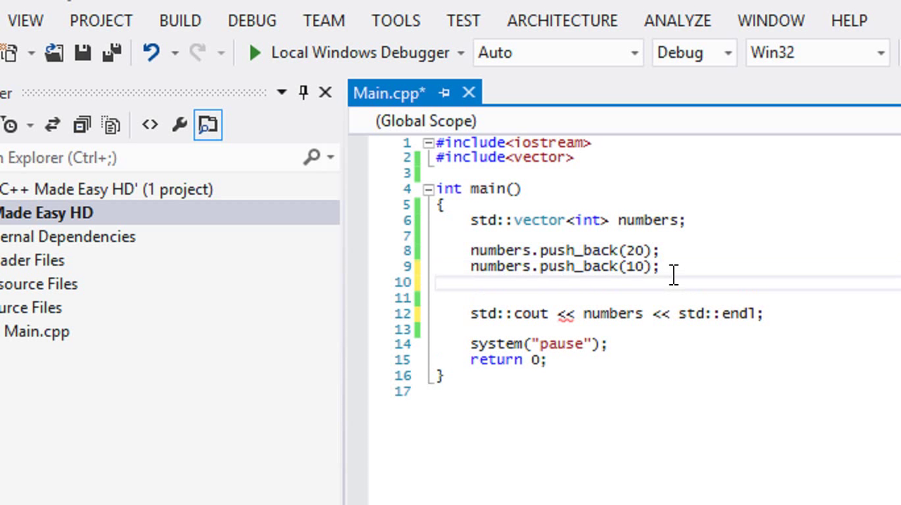
{"action": "type", "text": "numbers["}
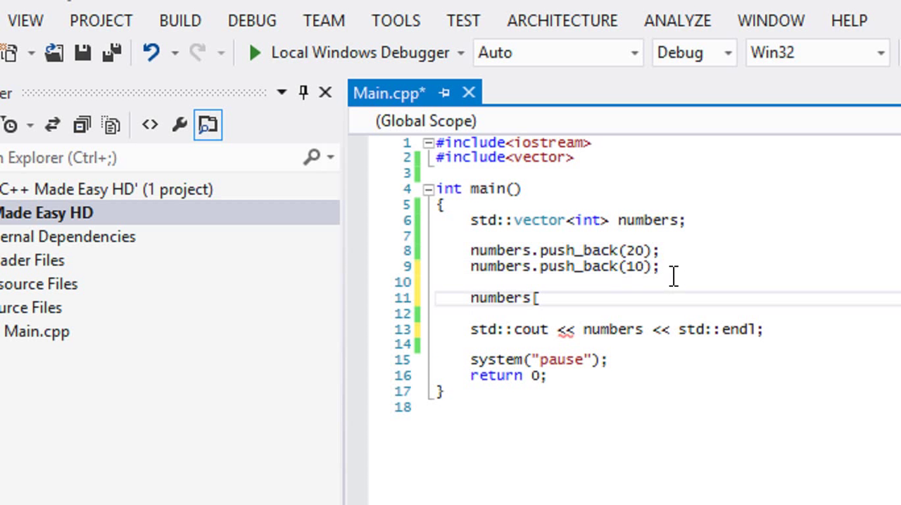
{"action": "type", "text": "0] = 1"}
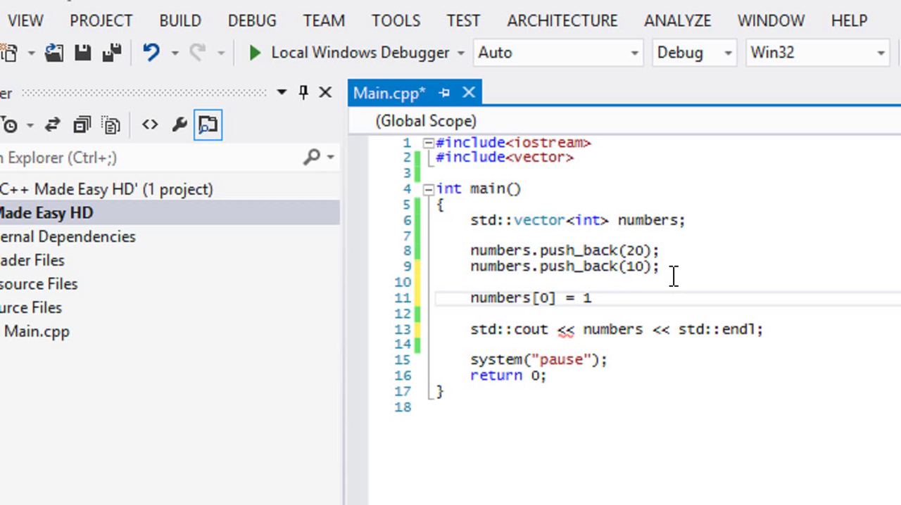
{"action": "type", "text": "5;"}
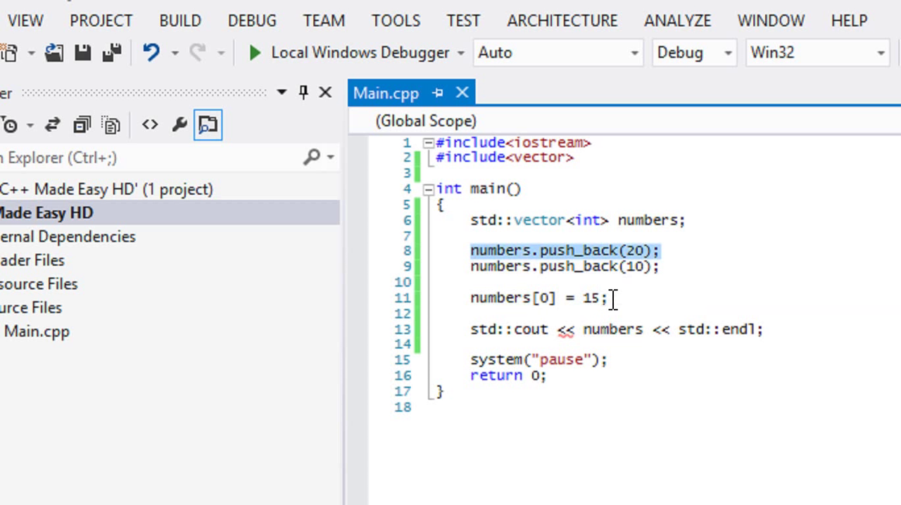
{"action": "mouse_move", "coordinate": [613, 330]}
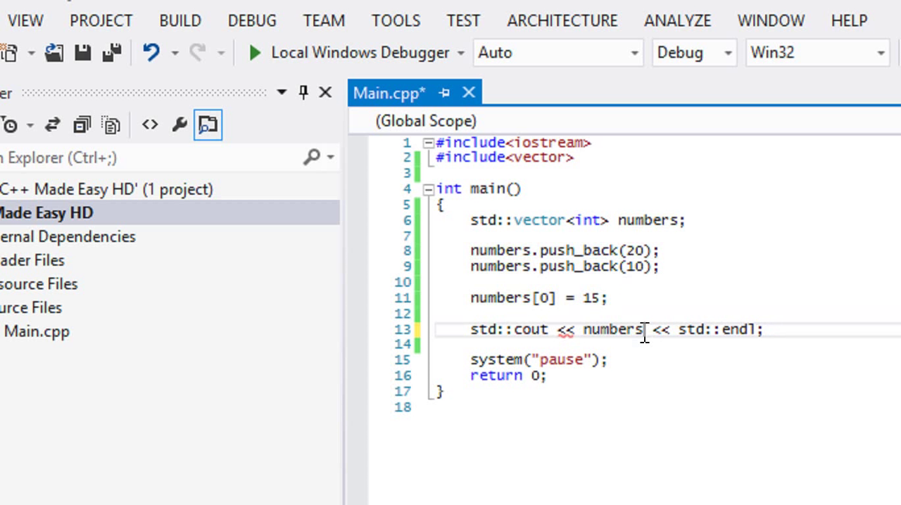
Change the cout line to print numbers.at(0) and save.
{"action": "type", "text": ".at(0"}
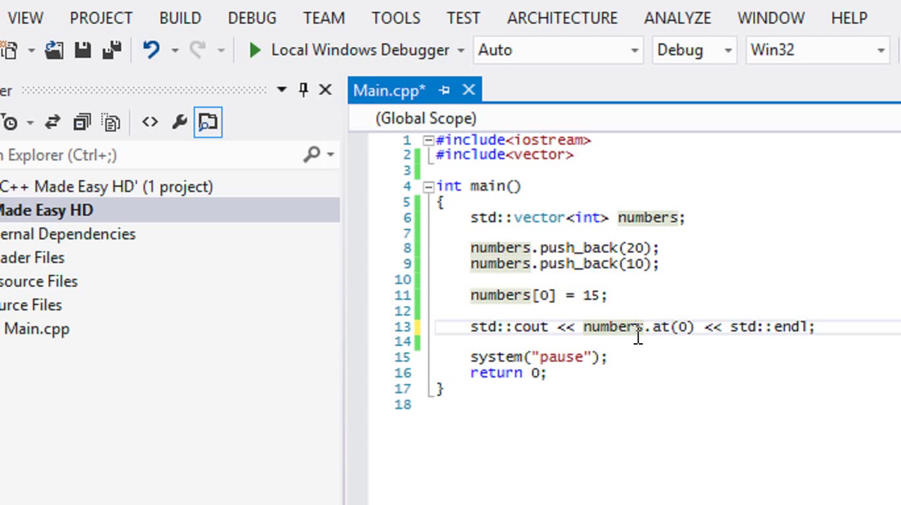
{"action": "key", "text": "ctrl+s"}
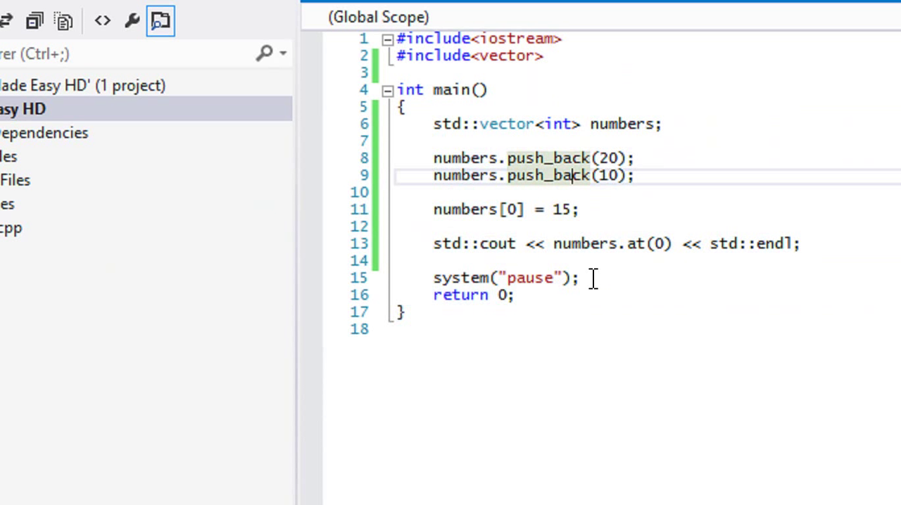
{"action": "mouse_move", "coordinate": [611, 256]}
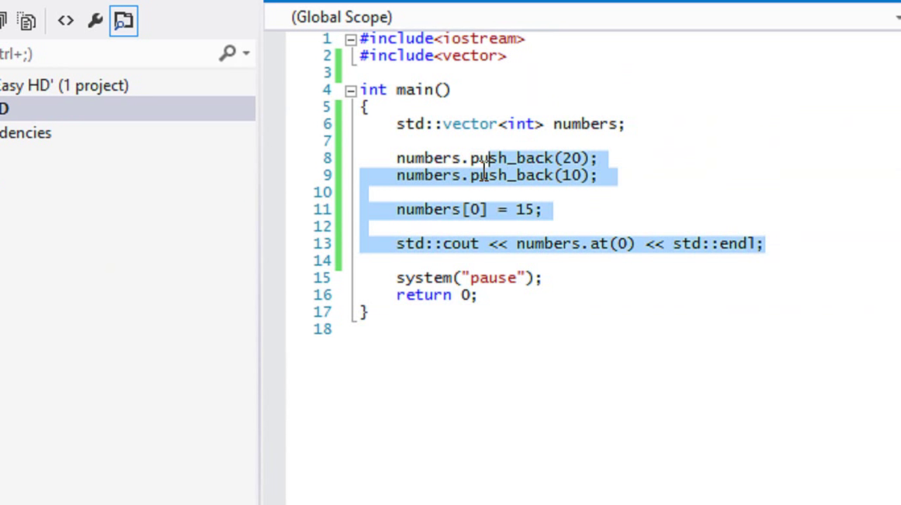
Replace the assignment and output lines with numbers.pop_back();.
{"action": "key", "text": "Delete"}
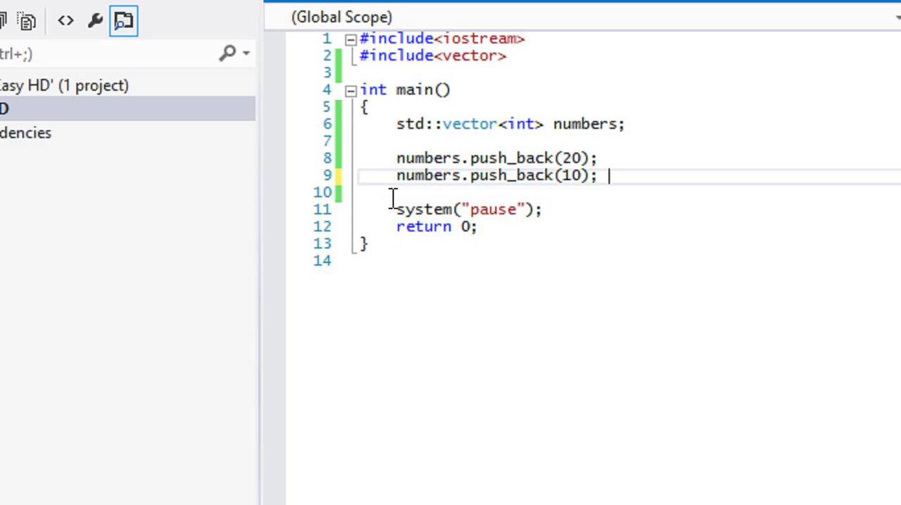
{"action": "key", "text": "enter"}
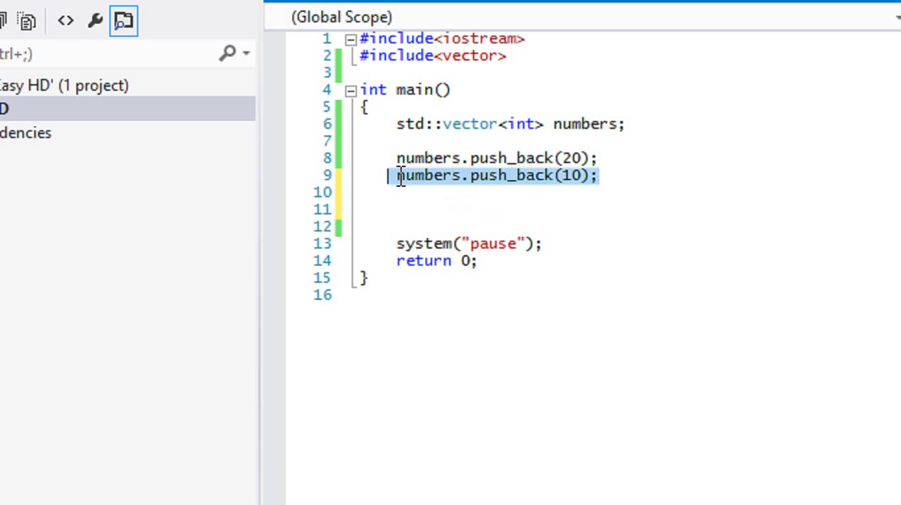
{"action": "left_click", "coordinate": [597, 175]}
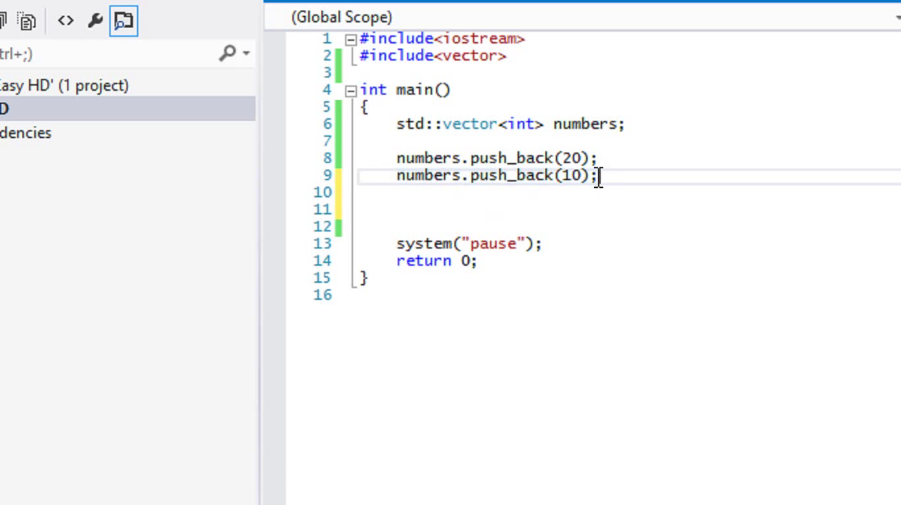
{"action": "type", "text": "nu"}
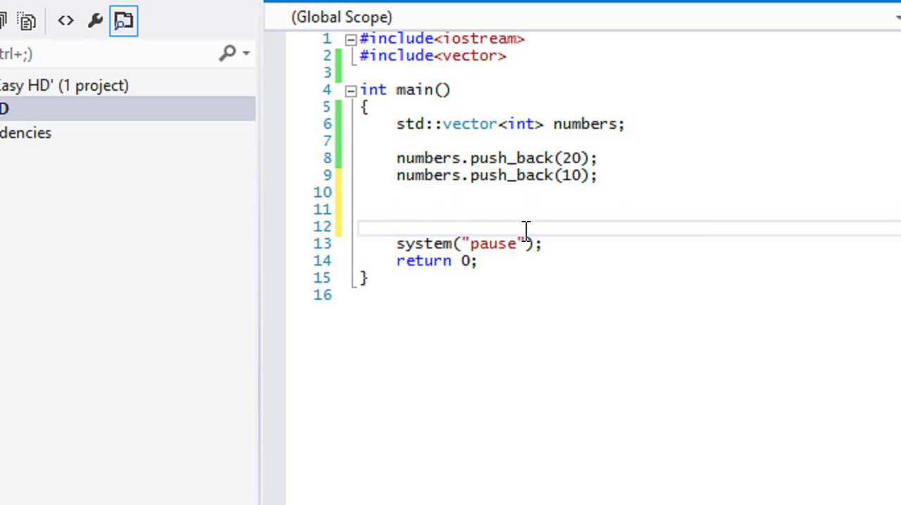
{"action": "type", "text": "numbers."}
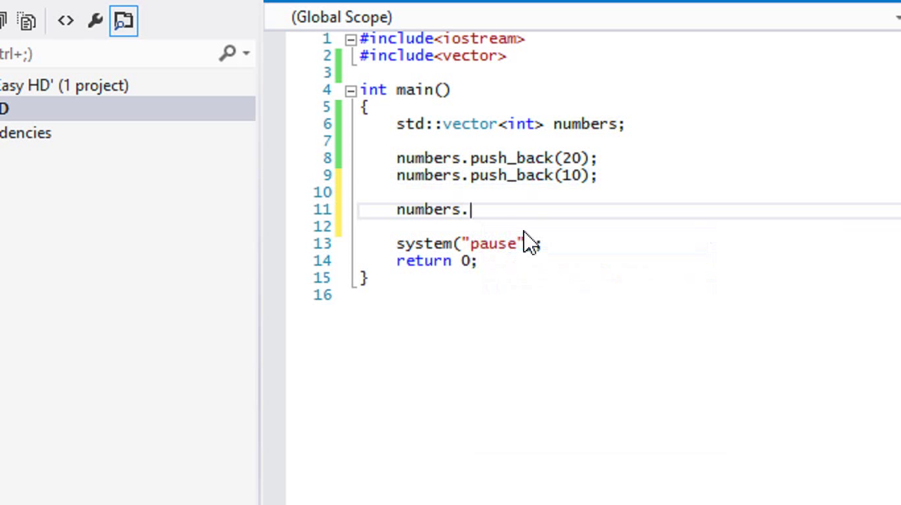
{"action": "type", "text": "pop_back();"}
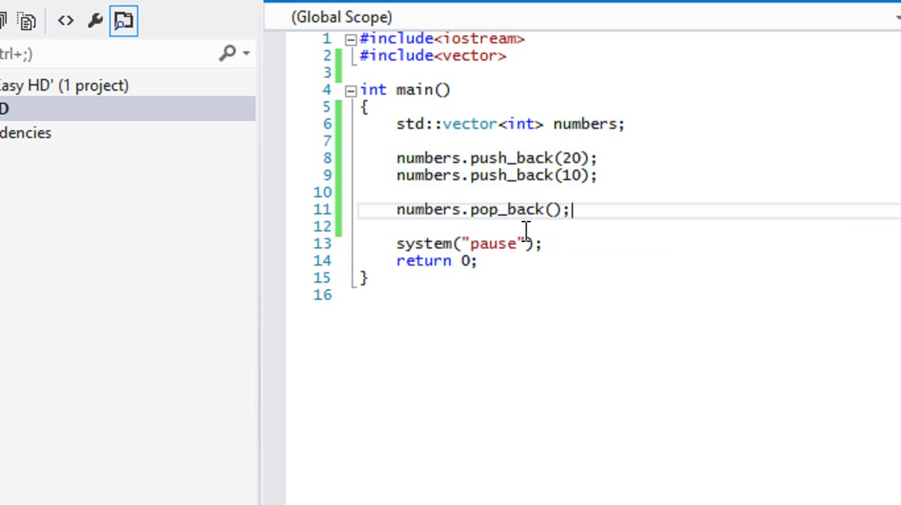
Print numbers[1] with std::cout and run, hitting the subscript-out-of-range assertion.
{"action": "key", "text": "enter"}
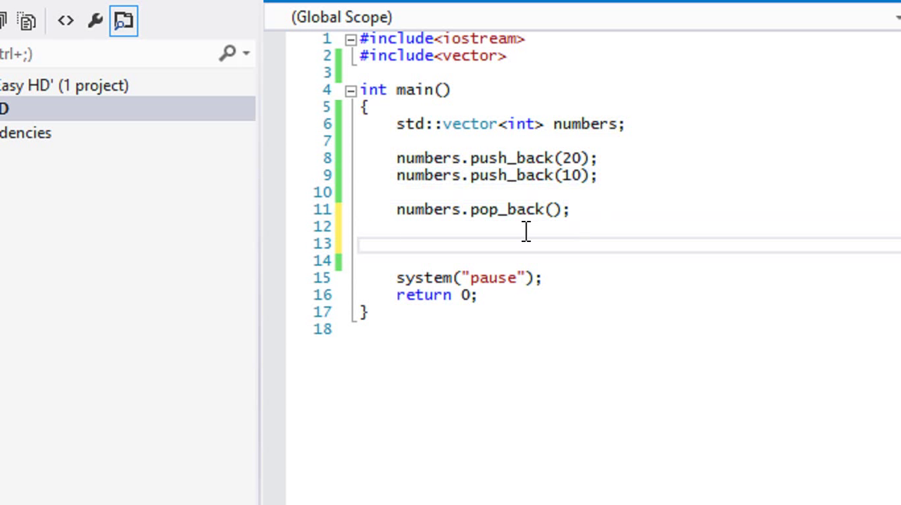
{"action": "type", "text": "std::cout"}
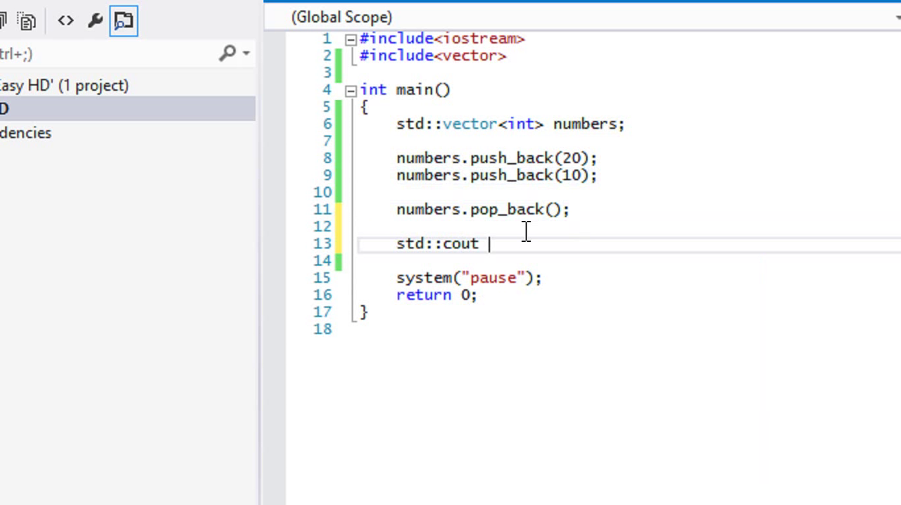
{"action": "type", "text": "<< numbers["}
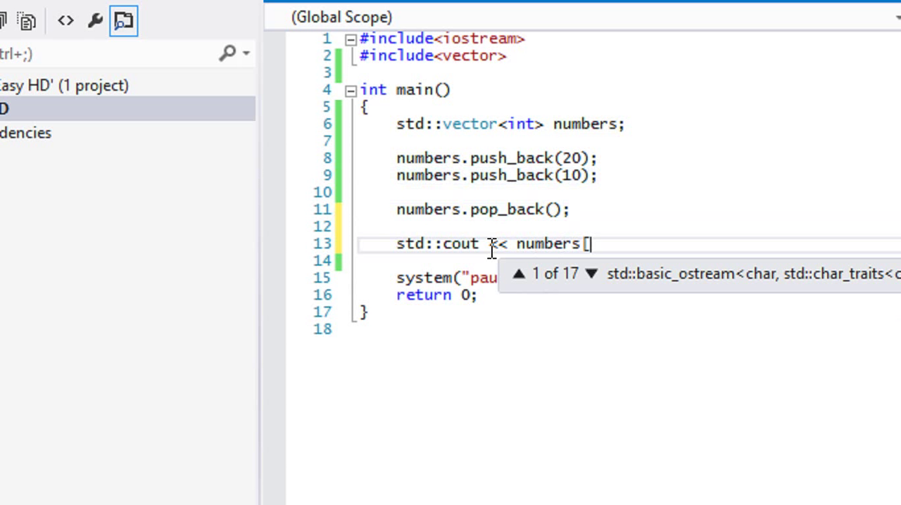
{"action": "type", "text": "1] << std:"}
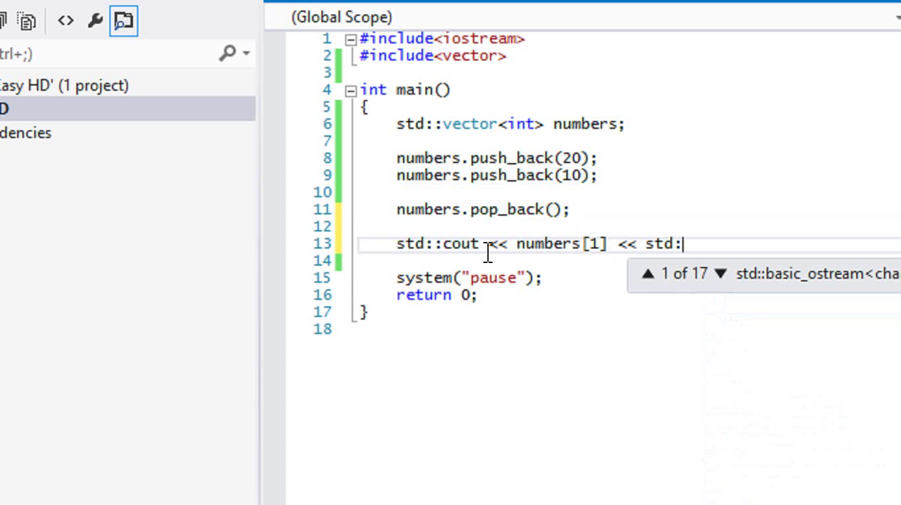
{"action": "type", "text": "endl;"}
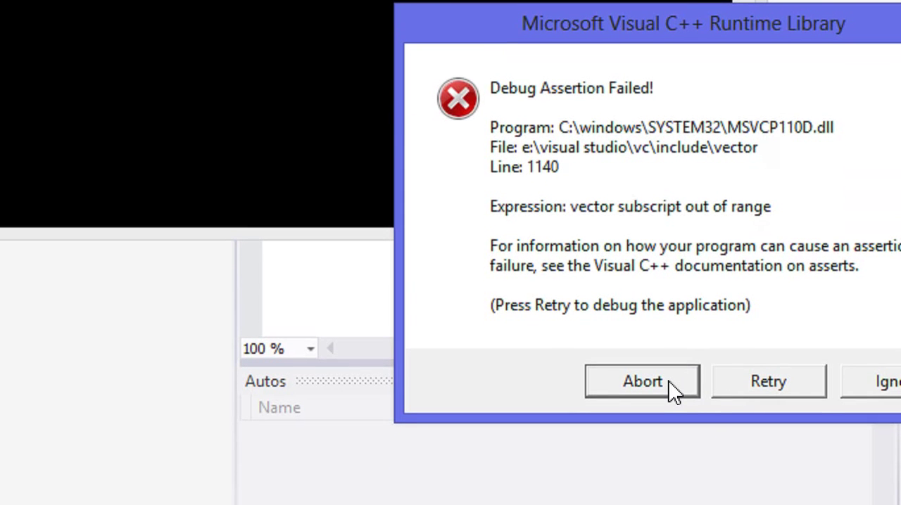
Abort the failed debug run and scroll back to the Main.cpp code.
{"action": "left_click", "coordinate": [642, 381]}
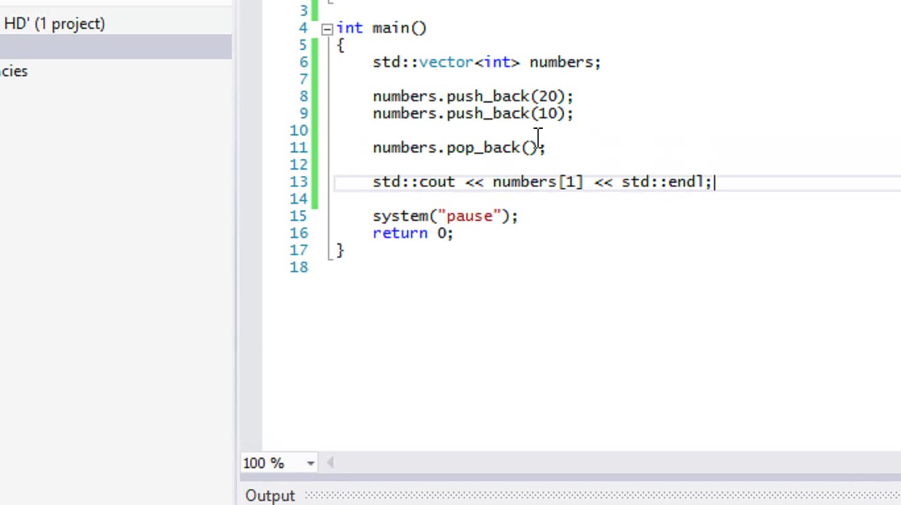
{"action": "scroll", "scroll_direction": "up", "scroll_amount": 3}
{"action": "type", "text": "n"}
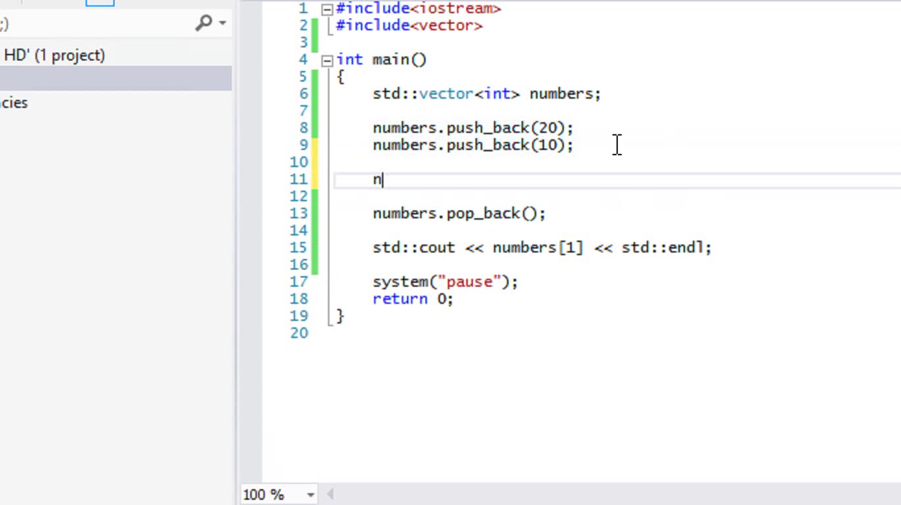
Type numbers[0] and numbers[1] lines as illustration above pop_back.
{"action": "type", "text": "um"}
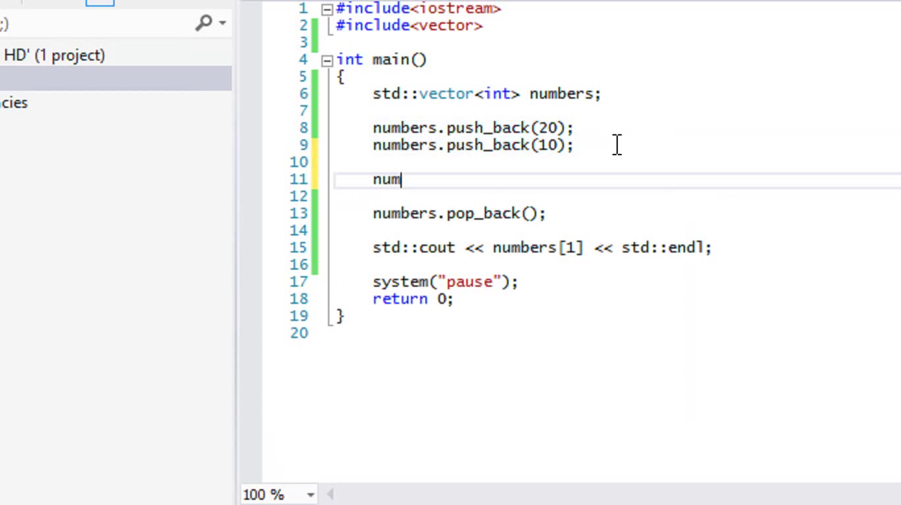
{"action": "type", "text": "bers"}
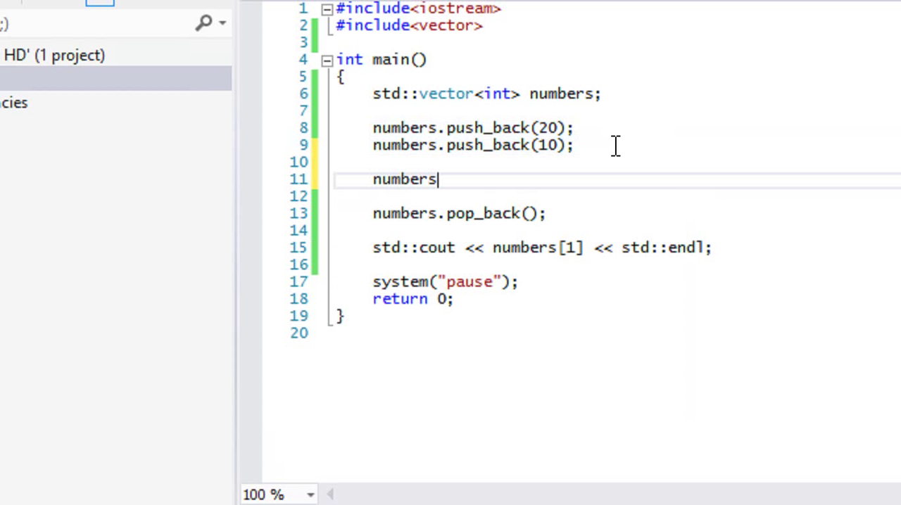
{"action": "type", "text": "[0]"}
{"action": "left_click", "coordinate": [615, 195]}
{"action": "type", "text": "numbers[1]"}
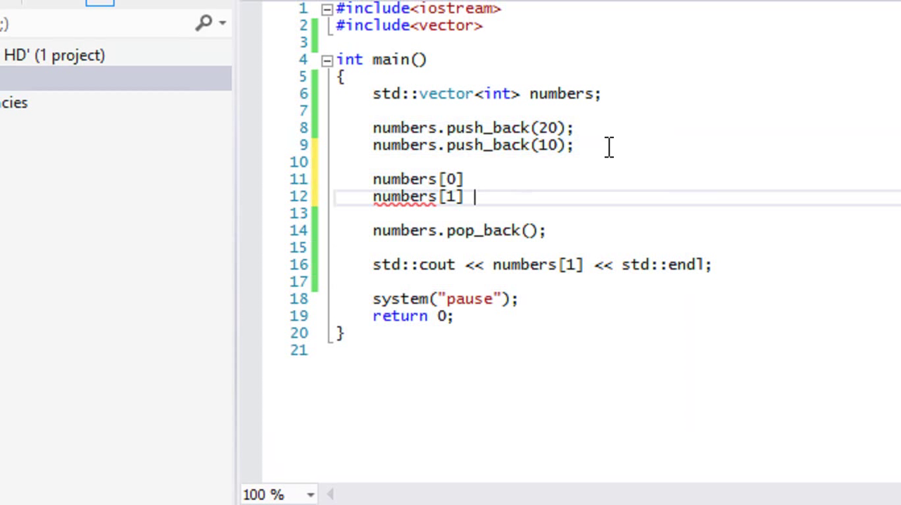
Delete the illustration lines and the pop_back call, leaving numbers[1] printed.
{"action": "double_click", "coordinate": [417, 197]}
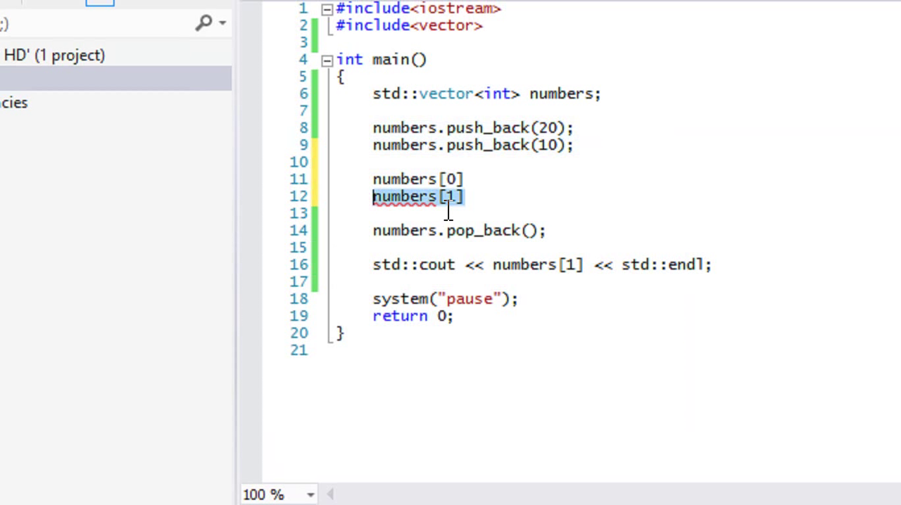
{"action": "key", "text": "Delete"}
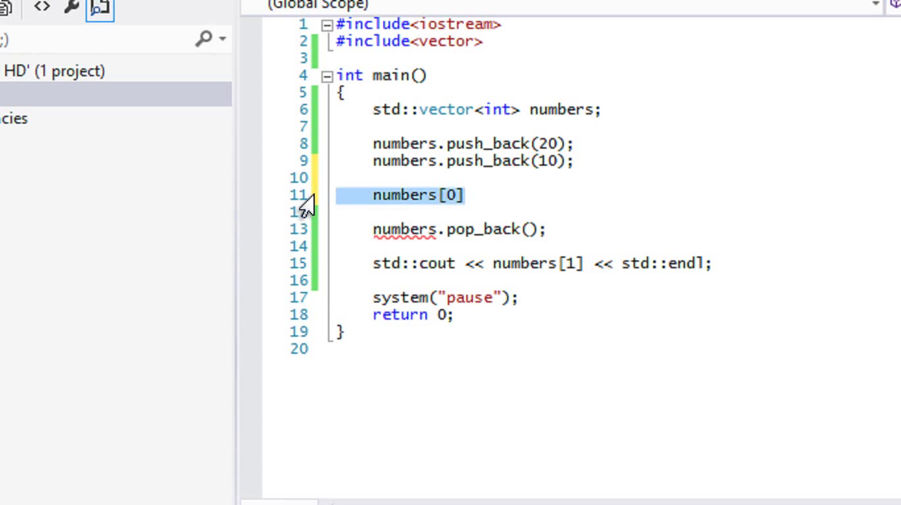
{"action": "key", "text": "Delete"}
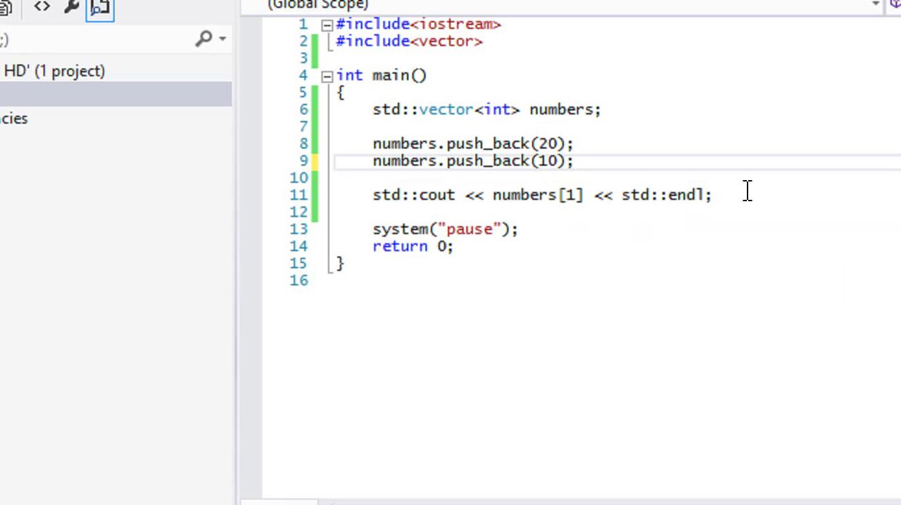
{"action": "left_click", "coordinate": [583, 161]}
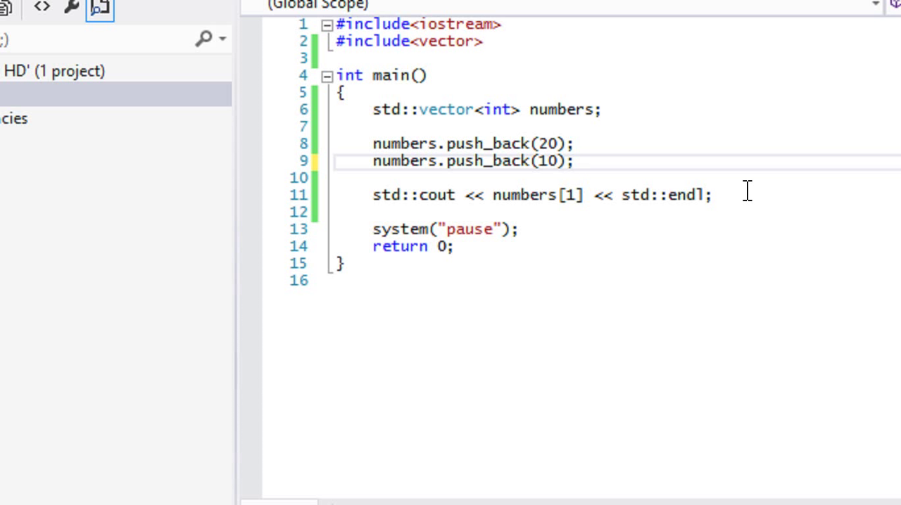
{"action": "mouse_move", "coordinate": [684, 162]}
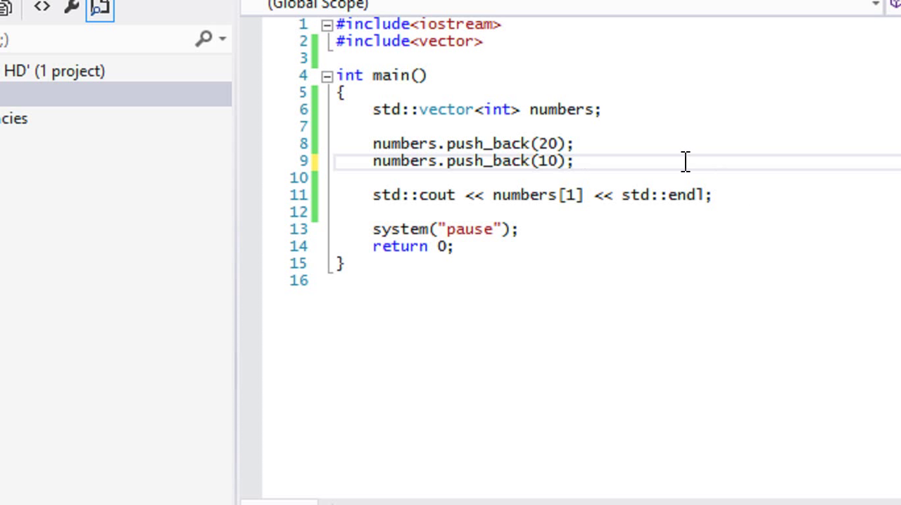
{"action": "left_click", "coordinate": [583, 161]}
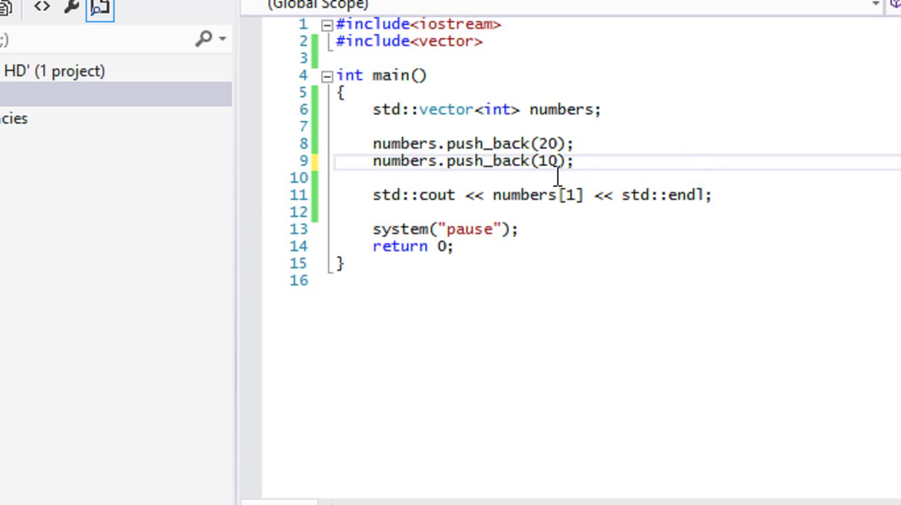
{"action": "left_click", "coordinate": [583, 161]}
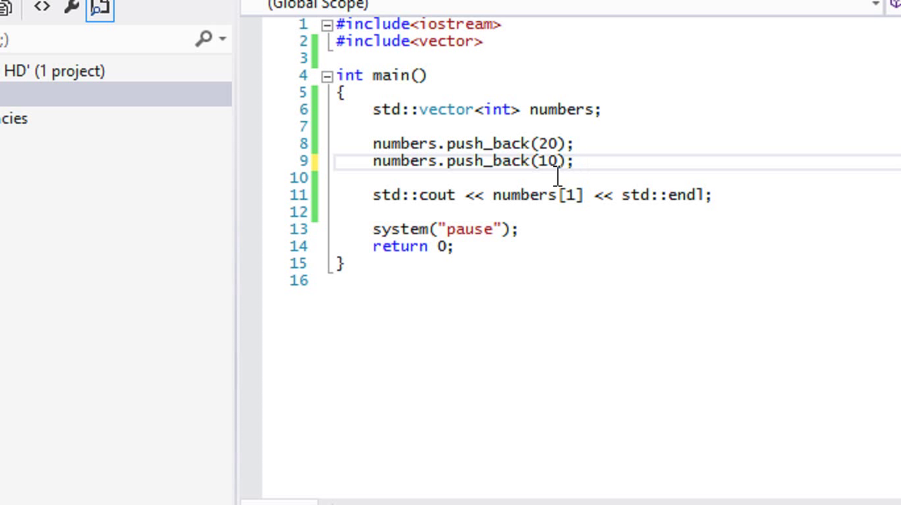
{"action": "mouse_move", "coordinate": [500, 166]}
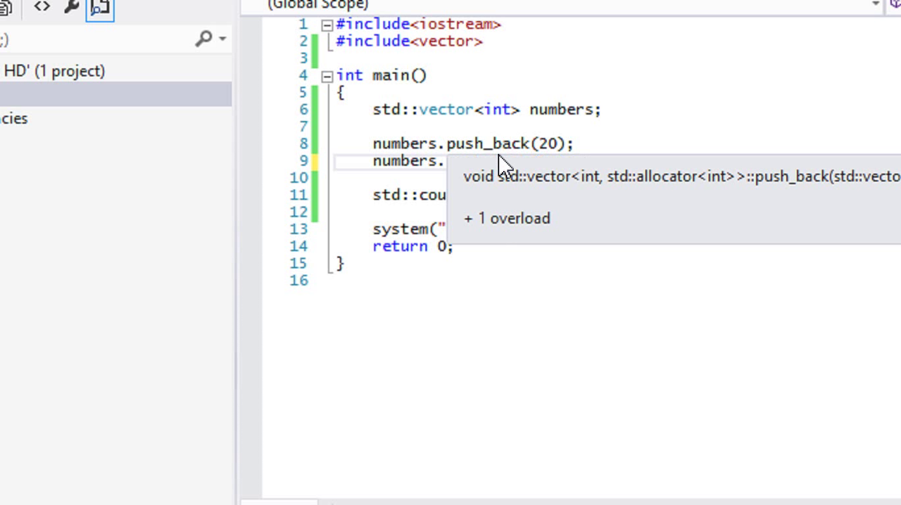